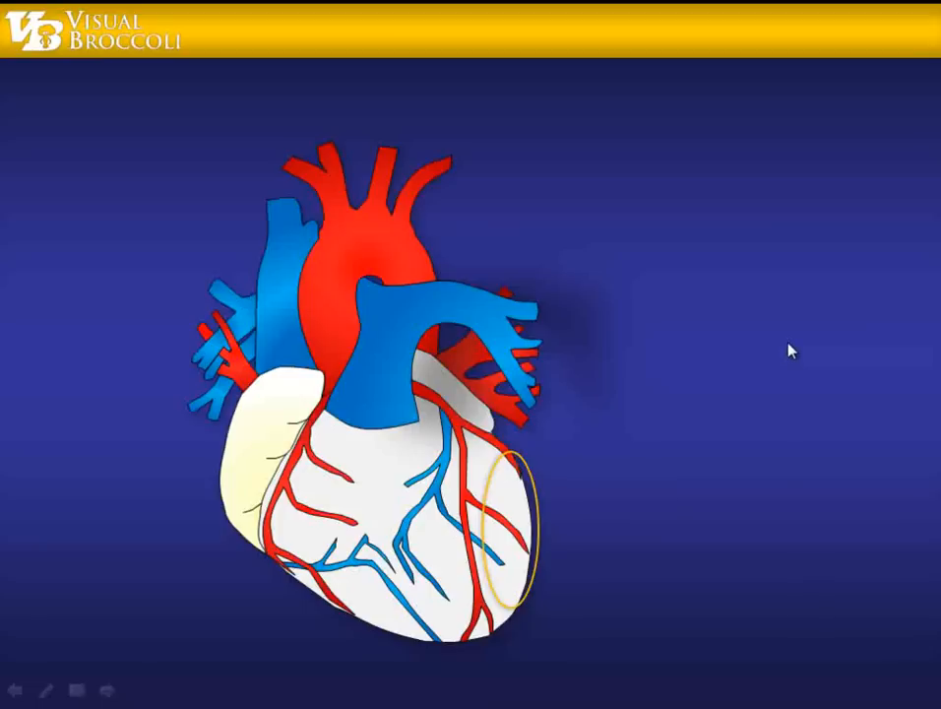
mouse_move(660, 375)
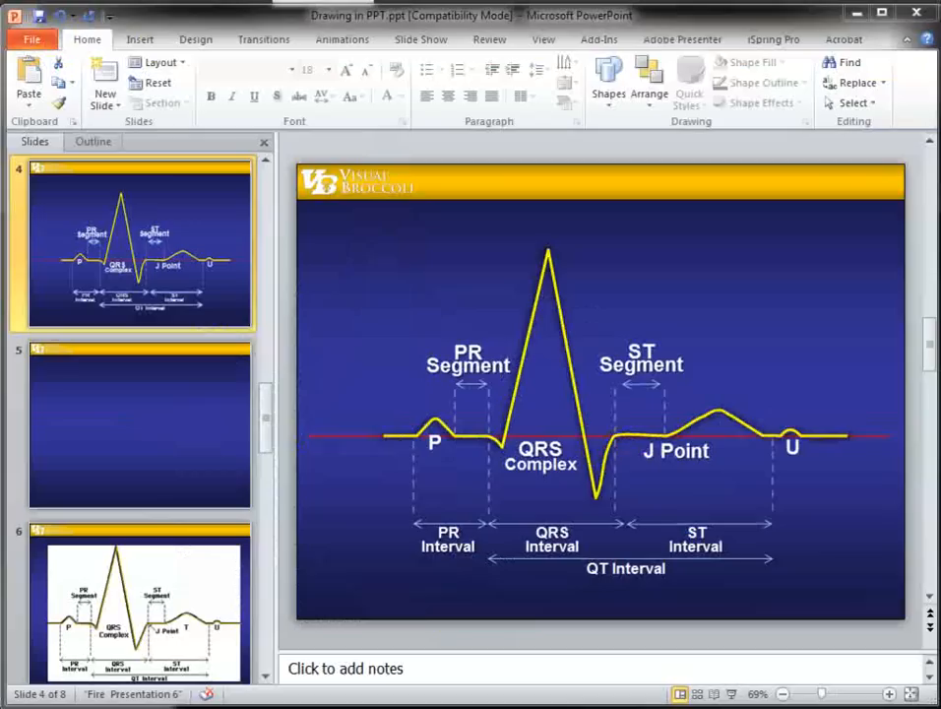
mouse_move(427, 396)
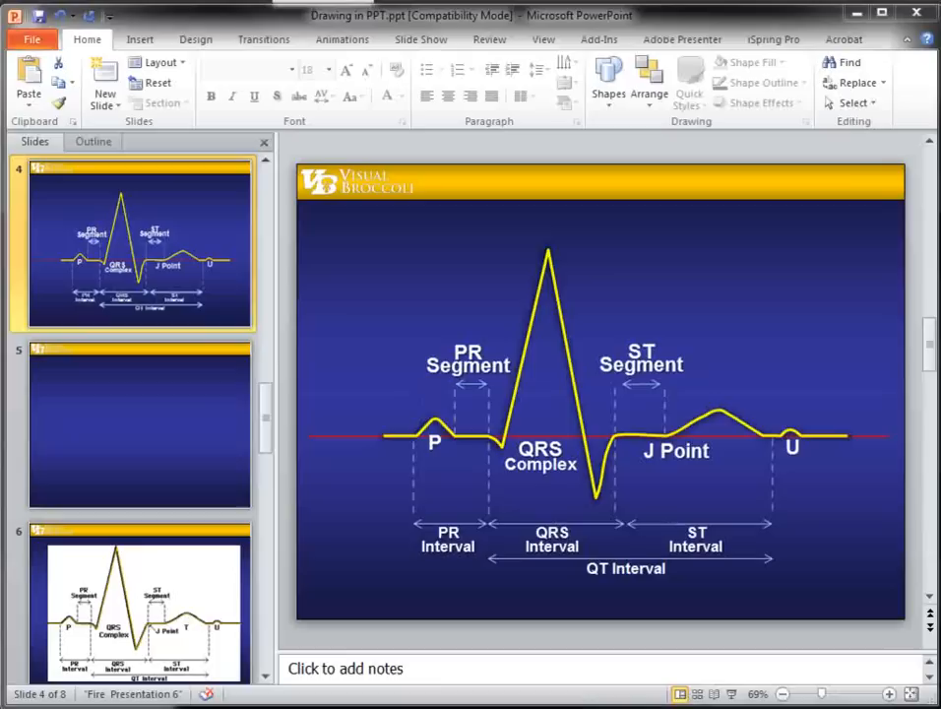
Step: On slide 5, draw a large blue circle with the Oval tool and centre it
left_click(138, 423)
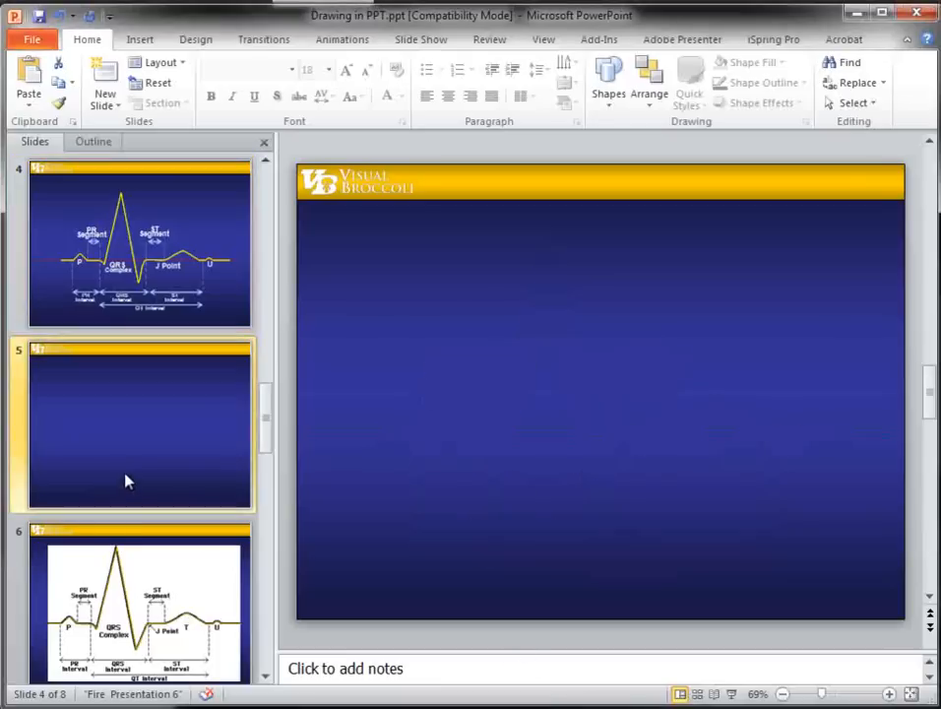
left_click(608, 78)
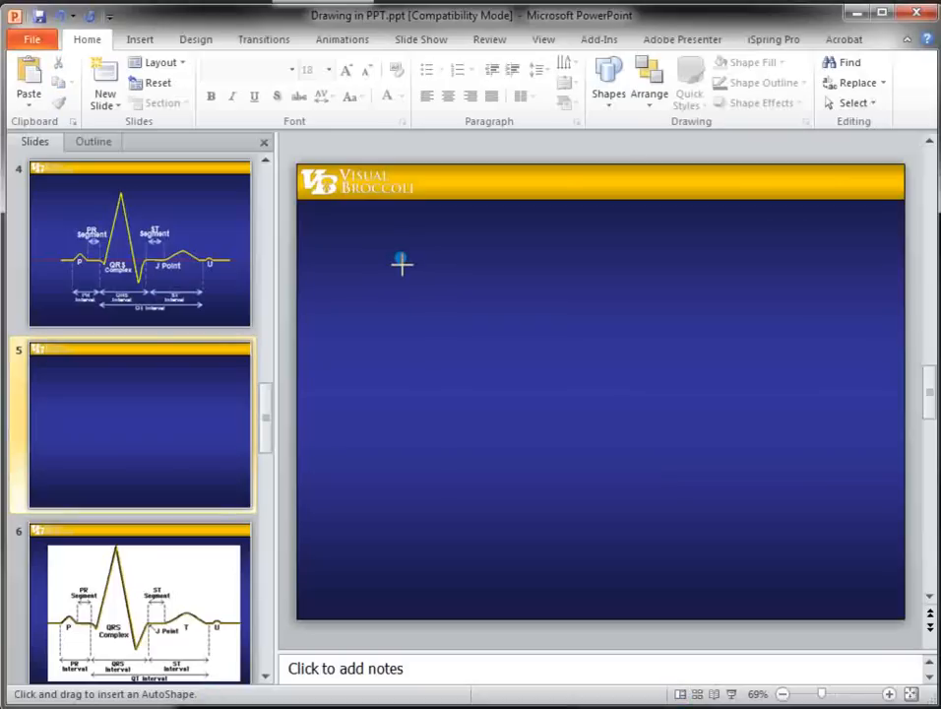
left_click_drag(402, 263, 627, 529)
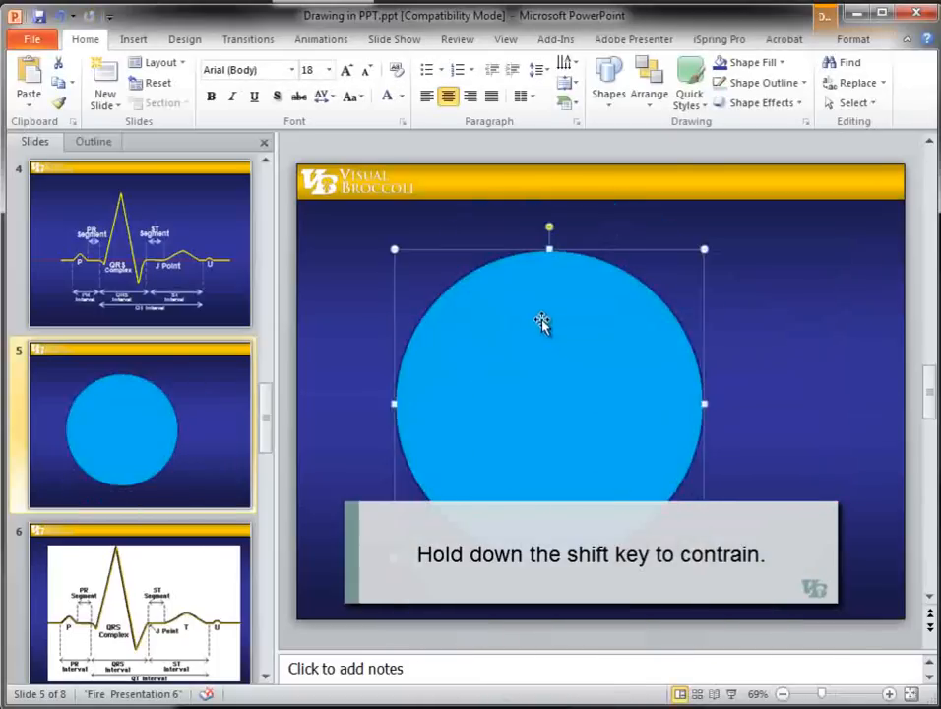
left_click_drag(541, 324, 497, 383)
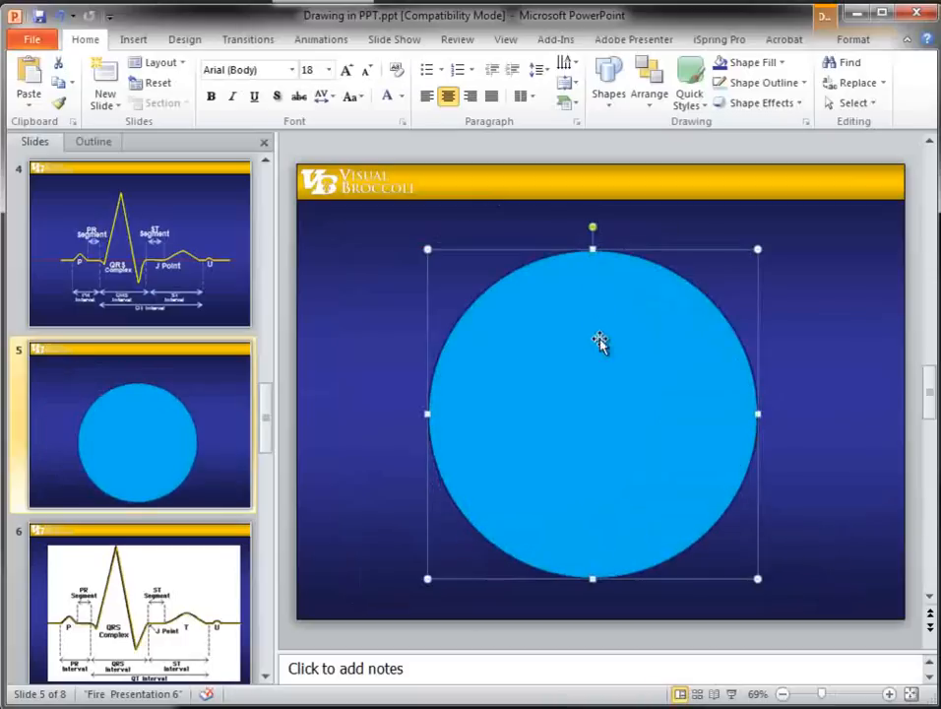
mouse_move(643, 439)
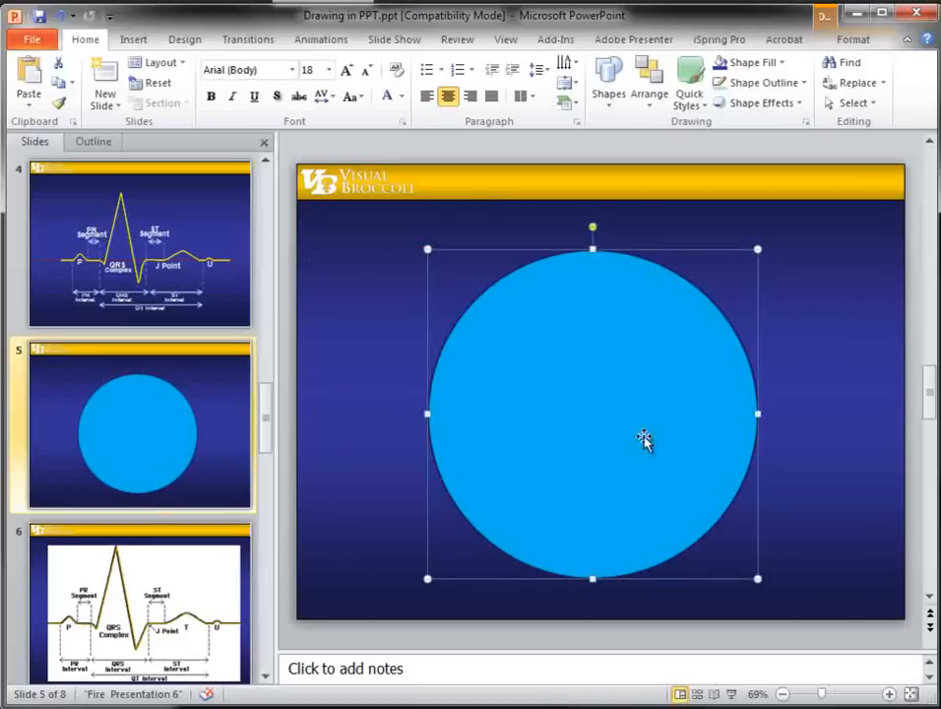
mouse_move(530, 382)
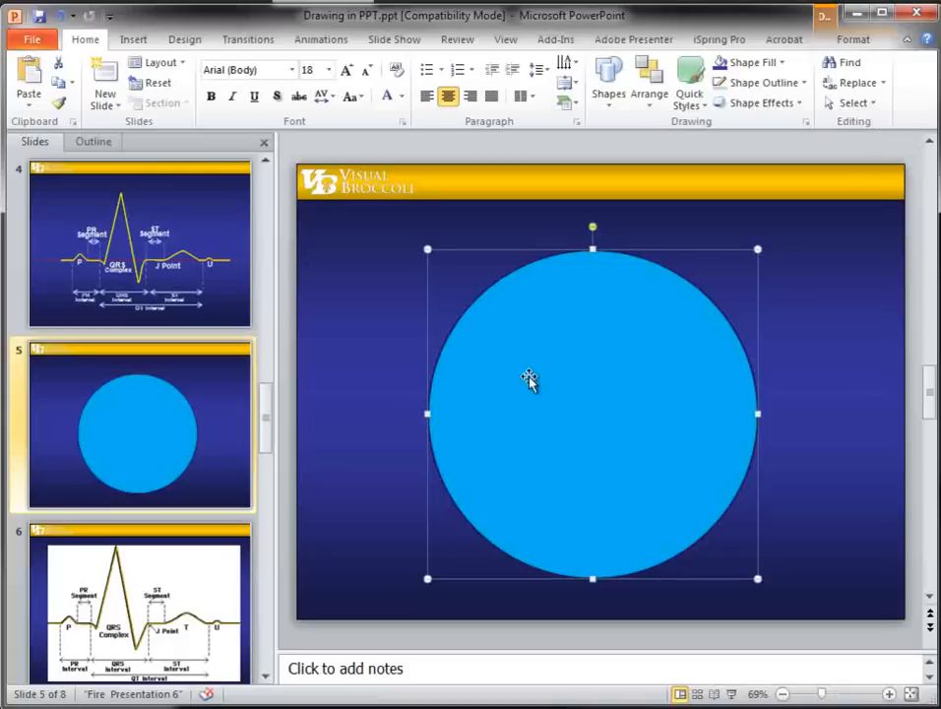
Step: Edit the circle's points, dragging its lower outline into a heart curve
right_click(530, 381)
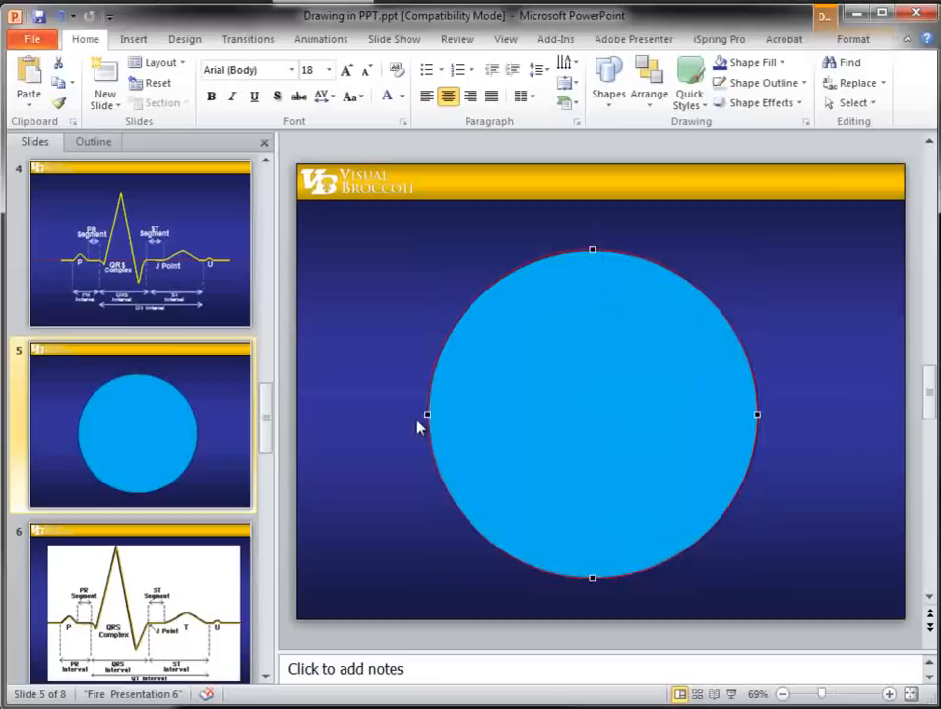
mouse_move(556, 253)
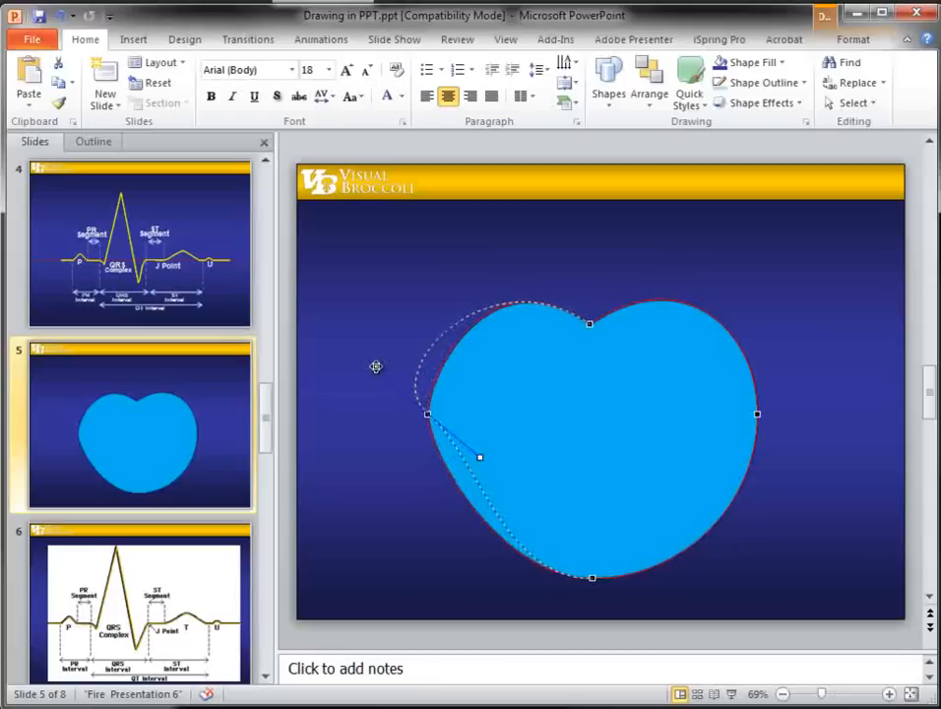
left_click_drag(480, 457, 429, 457)
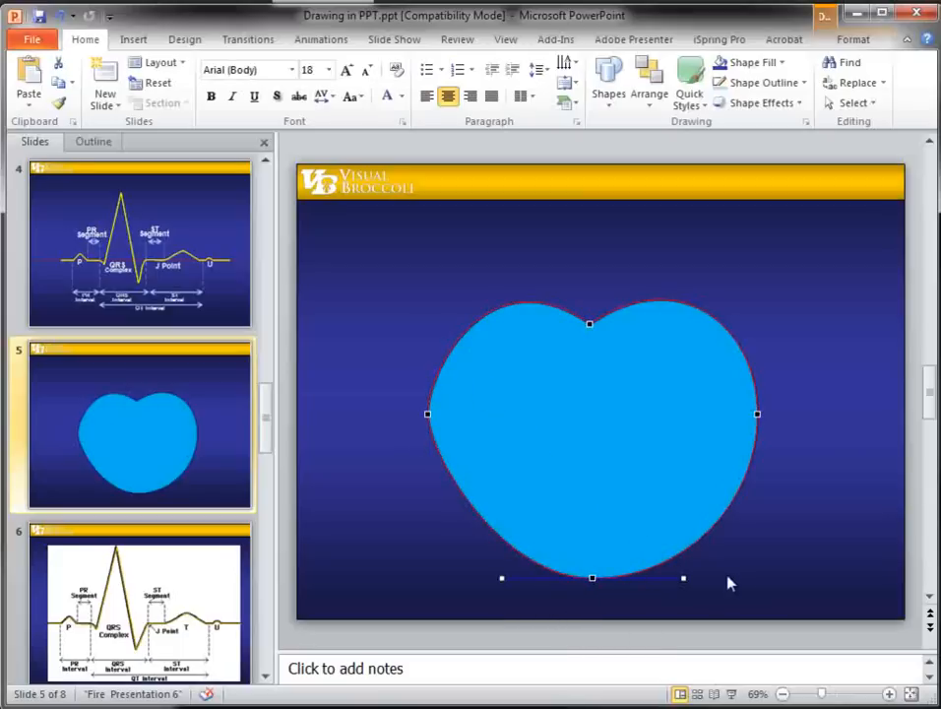
mouse_move(684, 578)
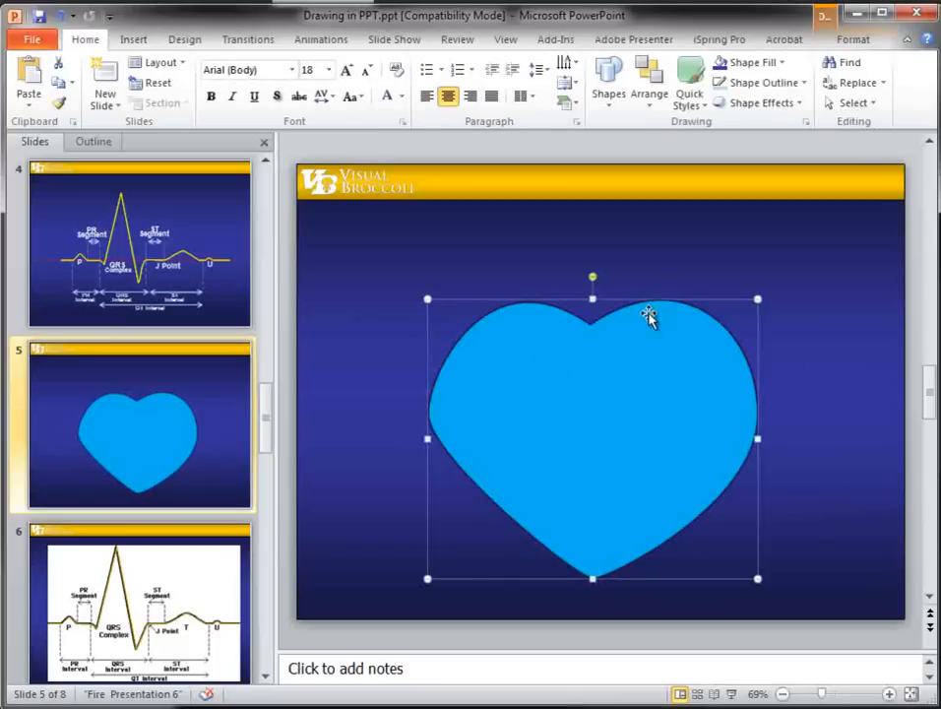
Step: Delete the heart's upper-right edit point, then go to slide 6 with the ECG image
right_click(650, 318)
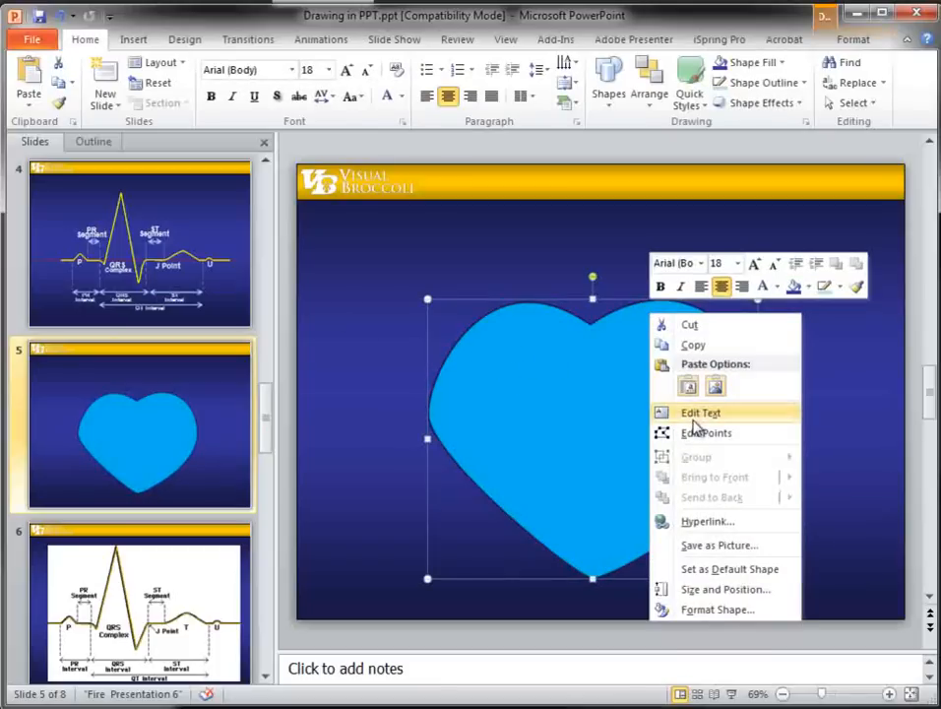
left_click(705, 432)
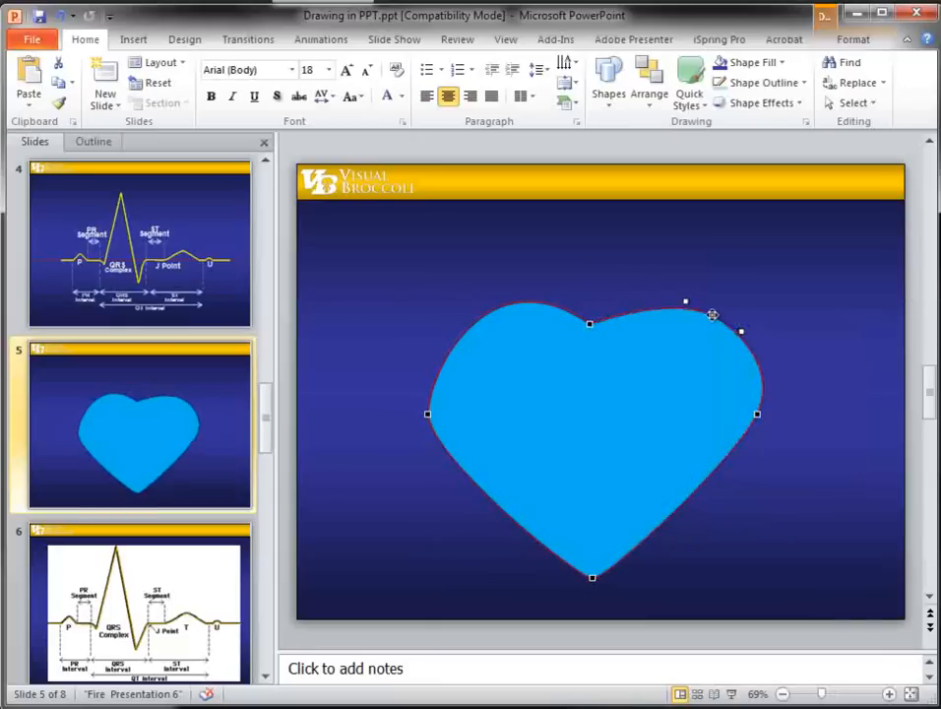
right_click(686, 302)
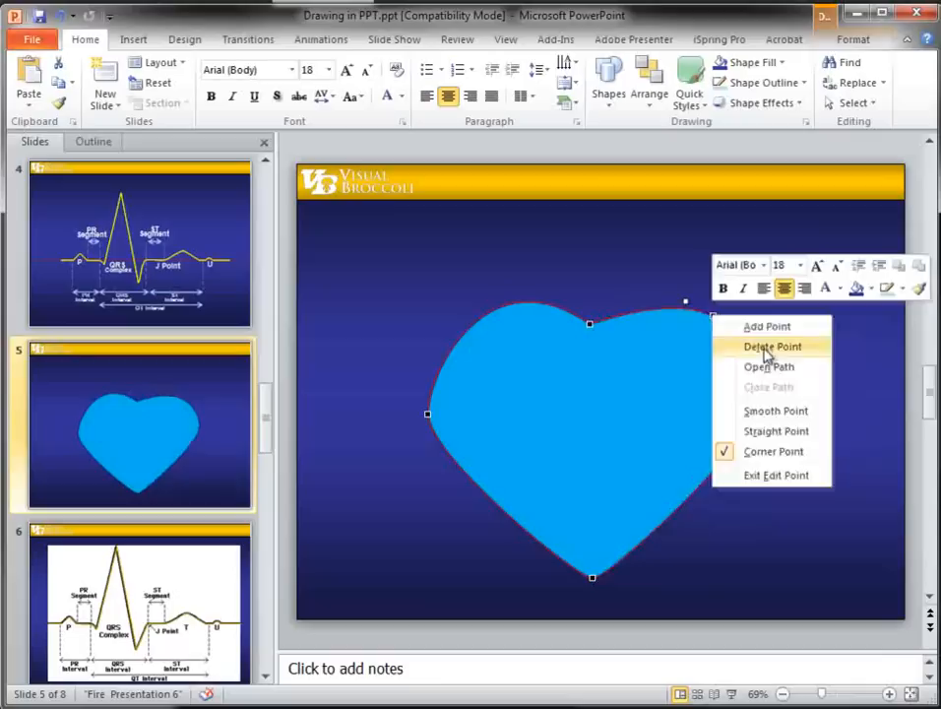
left_click(772, 346)
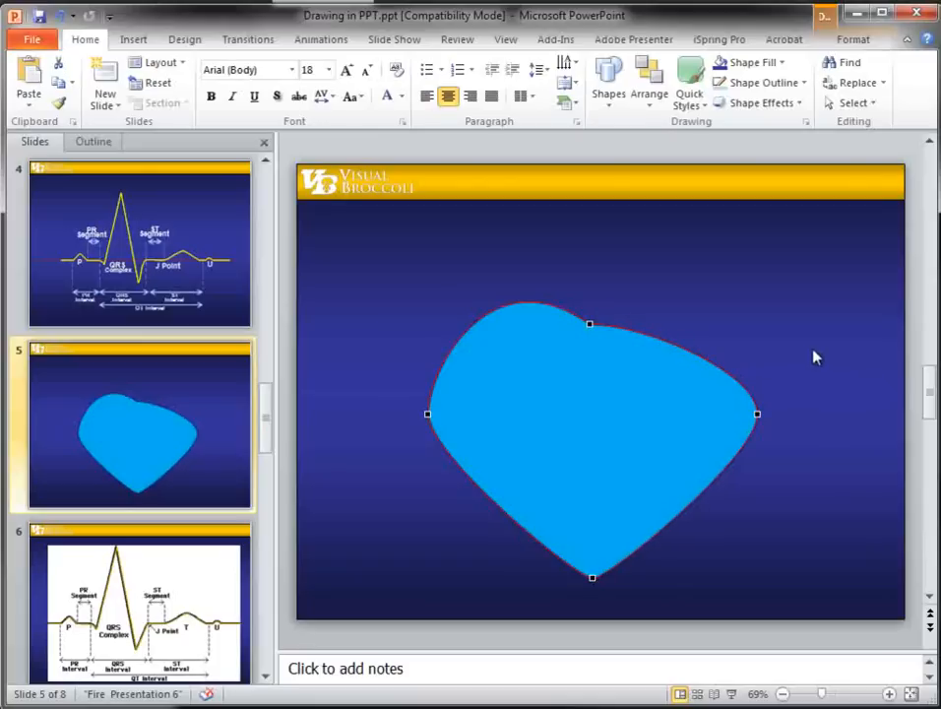
mouse_move(554, 445)
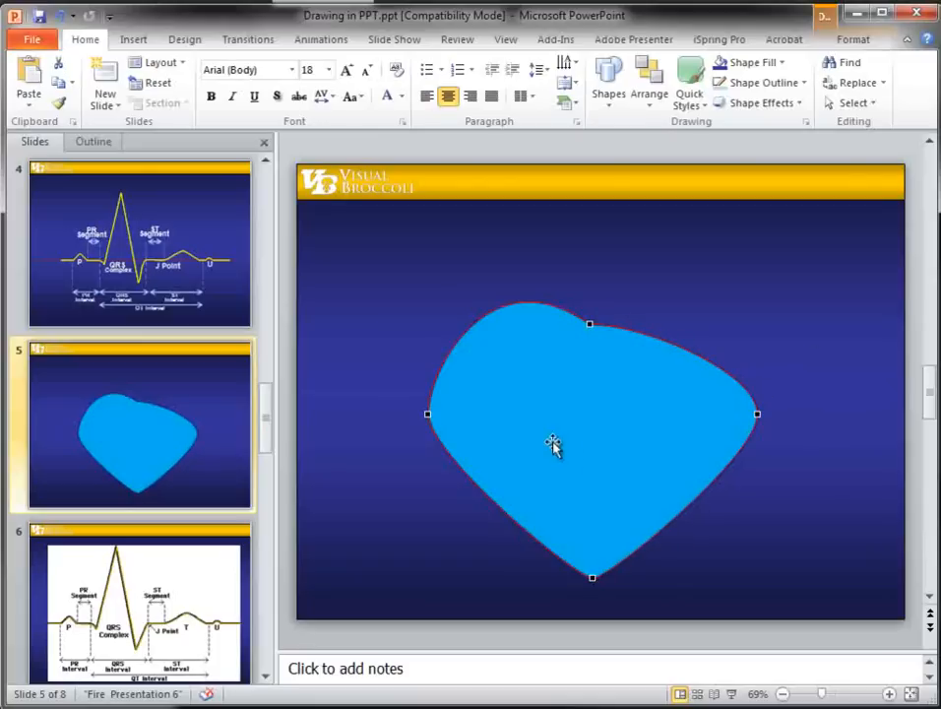
mouse_move(152, 441)
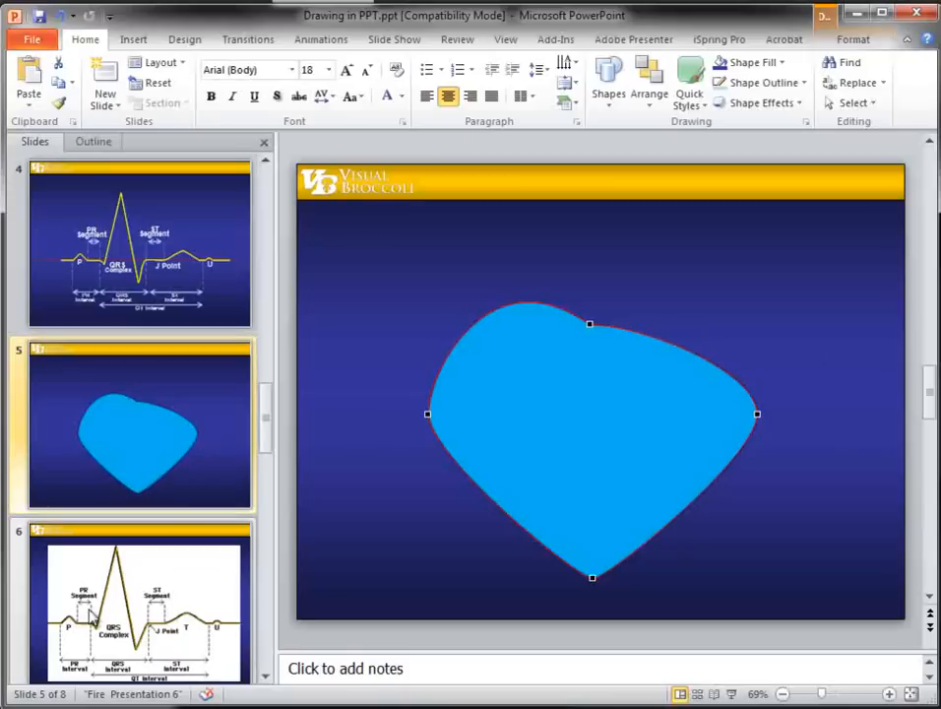
left_click(140, 605)
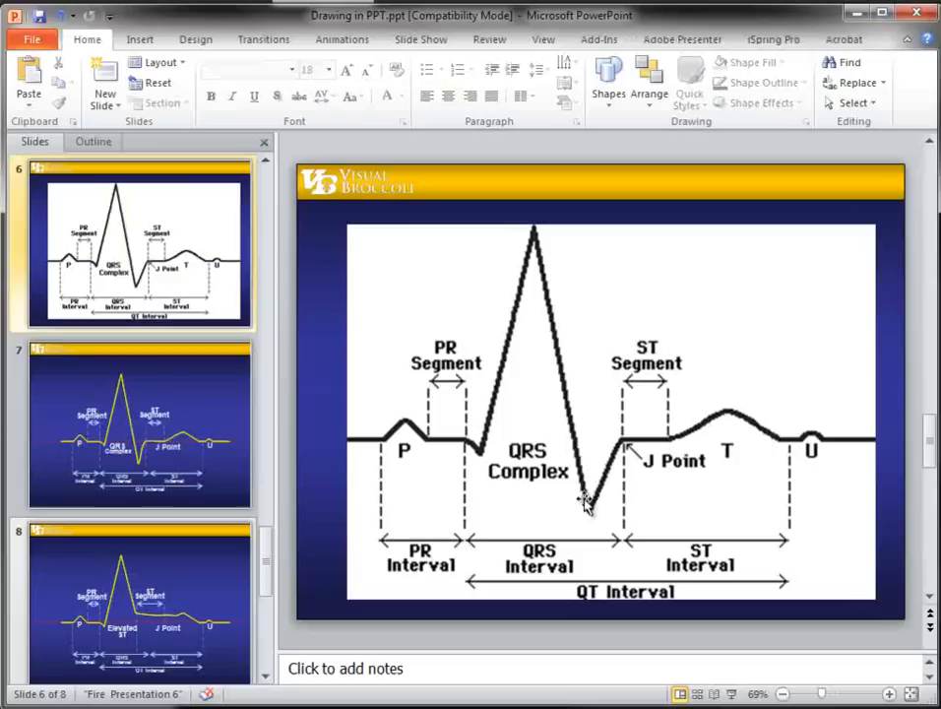
mouse_move(455, 584)
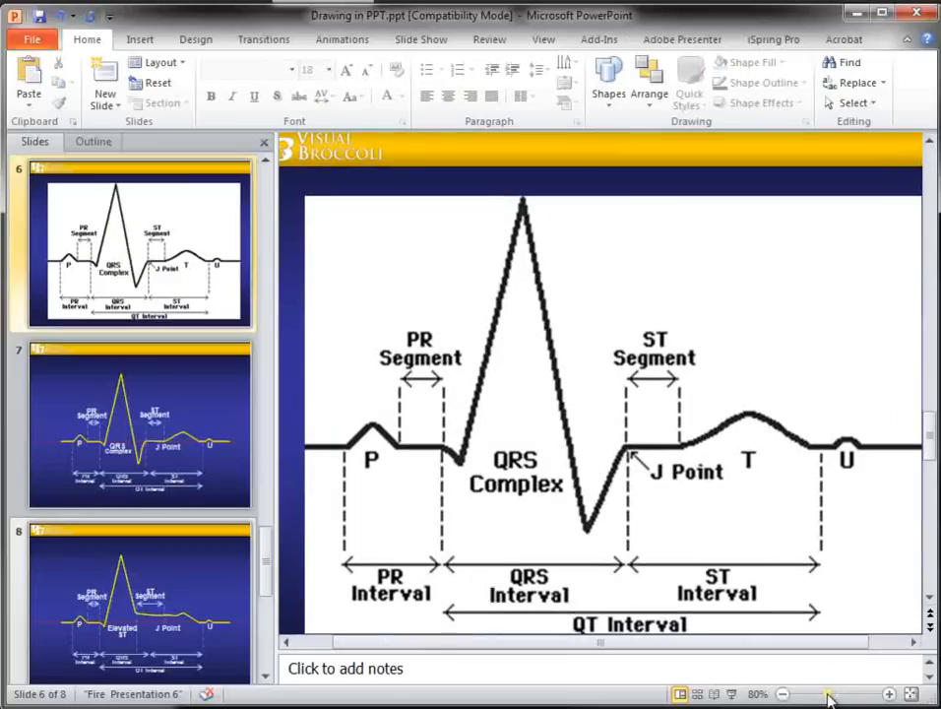
mouse_move(648, 576)
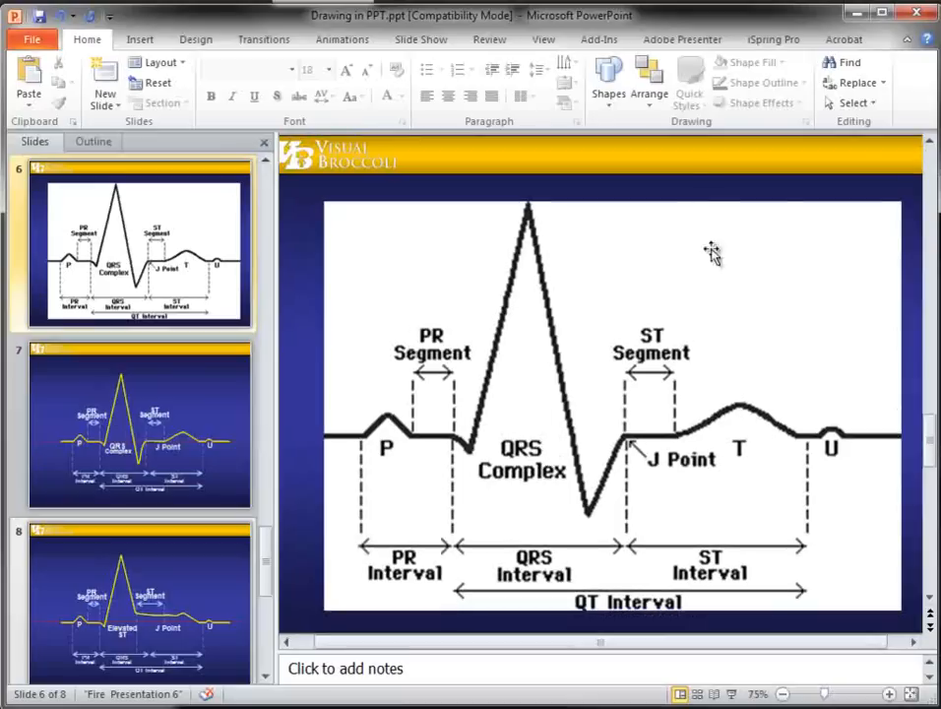
mouse_move(608, 93)
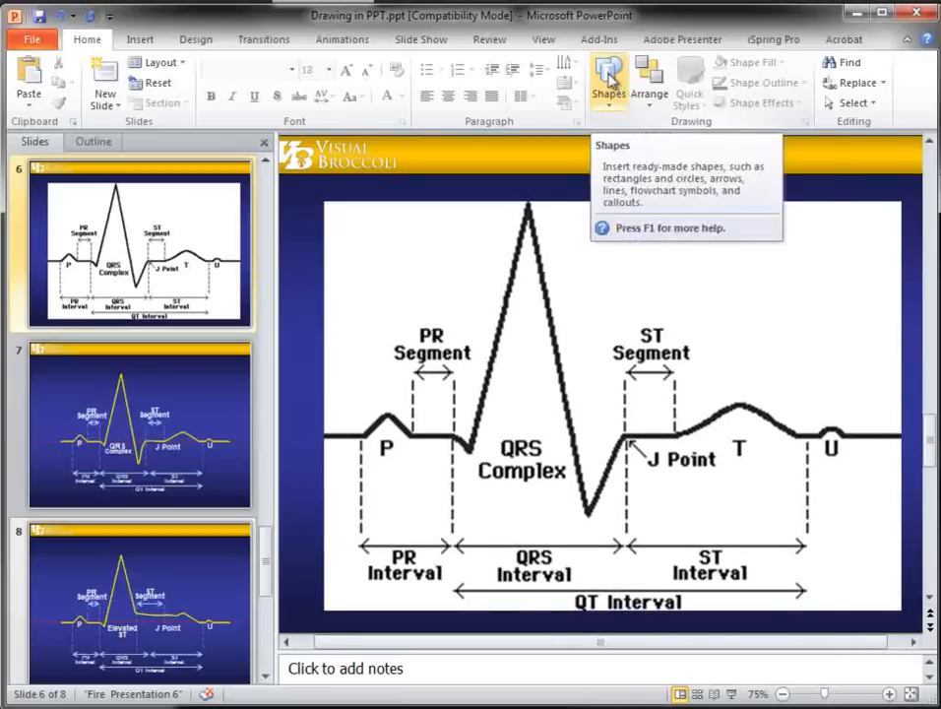
Step: Pick a shape from the Shapes gallery to place a small circle over the ECG image
left_click(608, 87)
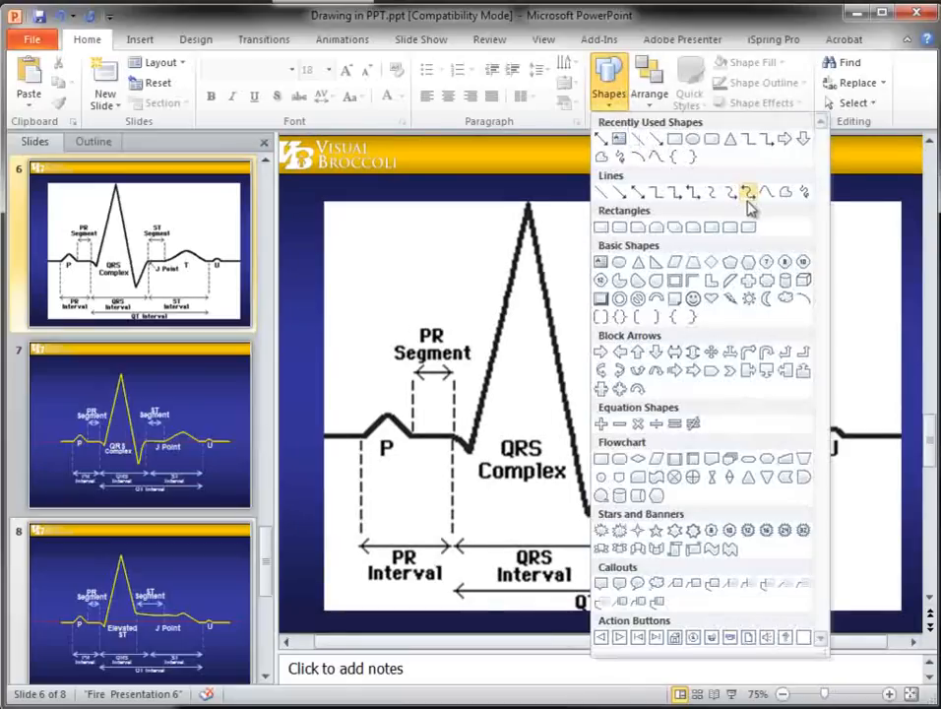
mouse_move(785, 193)
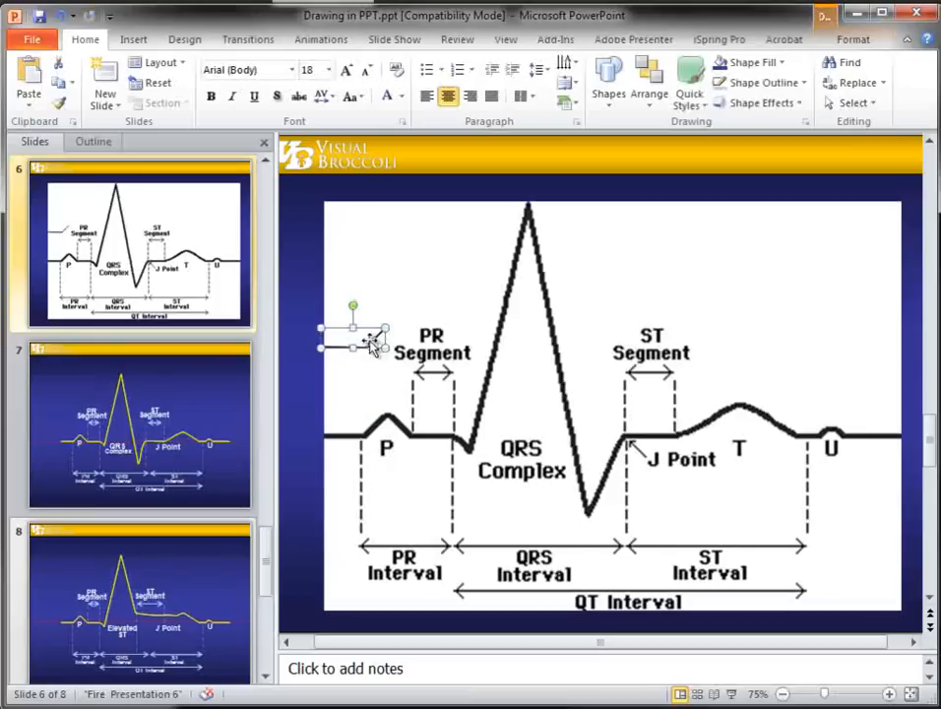
left_click(609, 79)
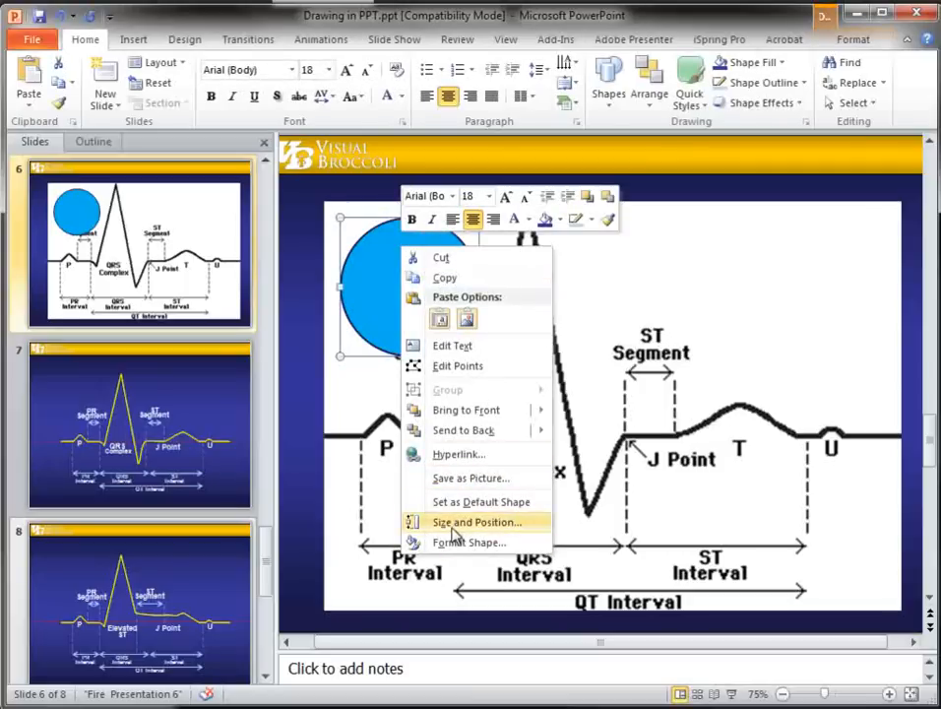
Step: In Format Shape, make the circle's outline yellow and increase its line width
left_click(469, 541)
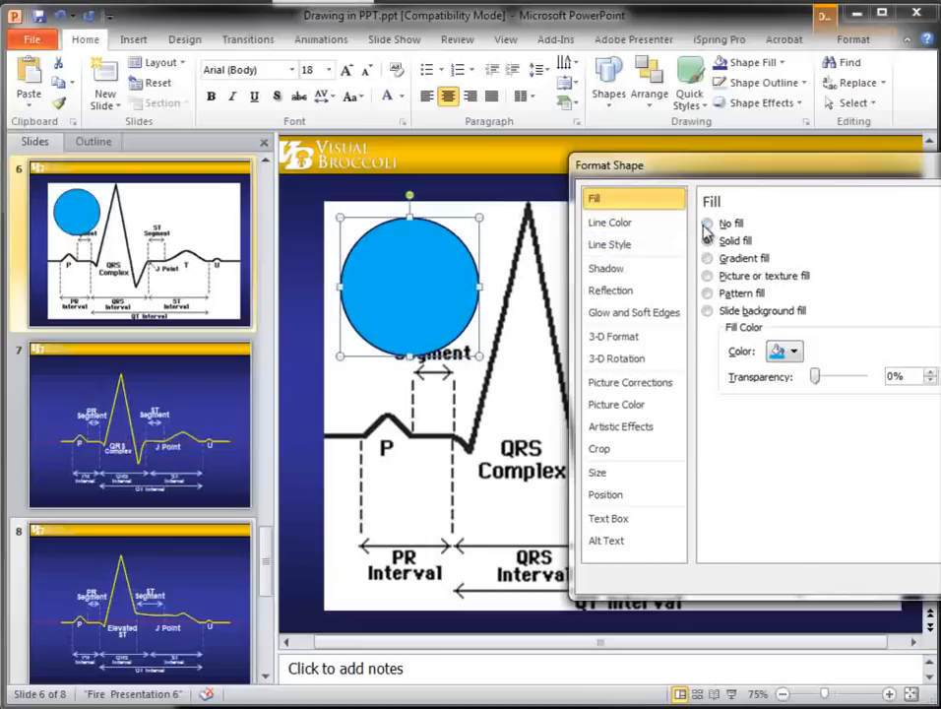
left_click(609, 221)
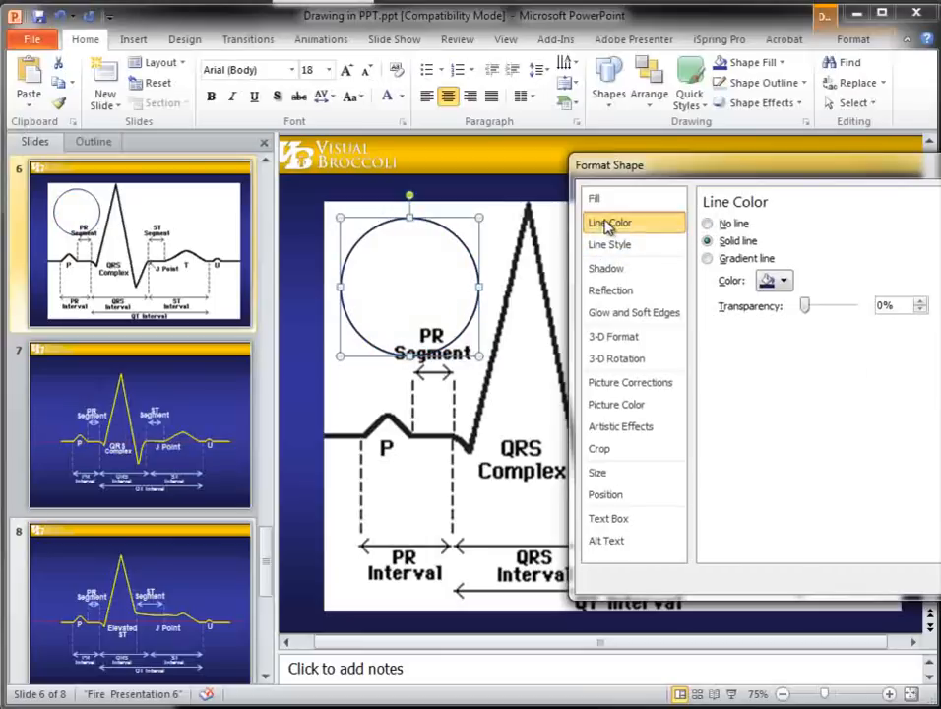
left_click(784, 280)
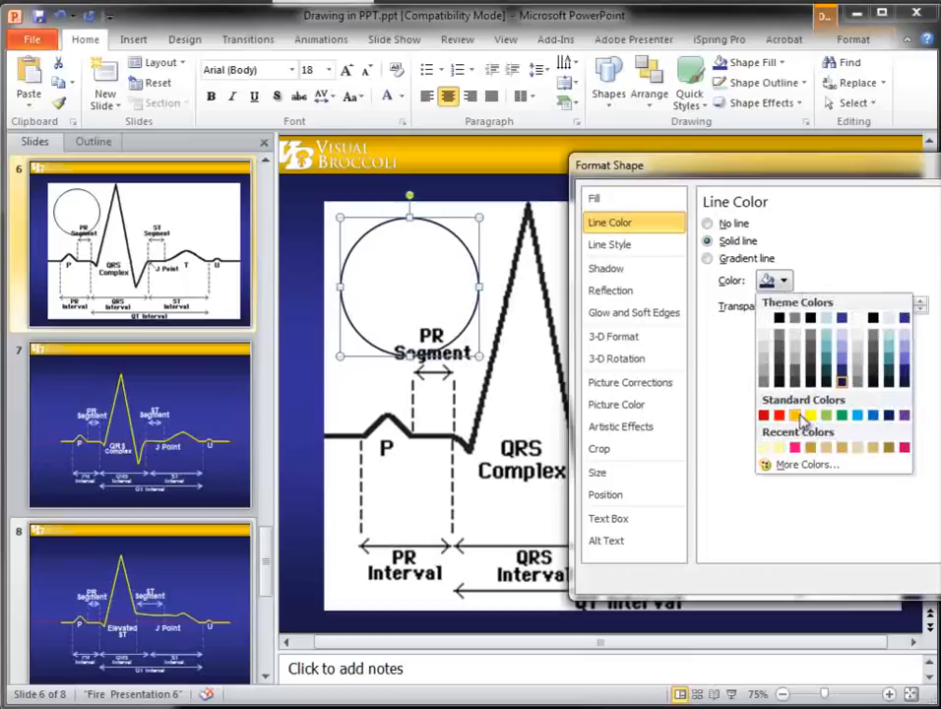
left_click(794, 416)
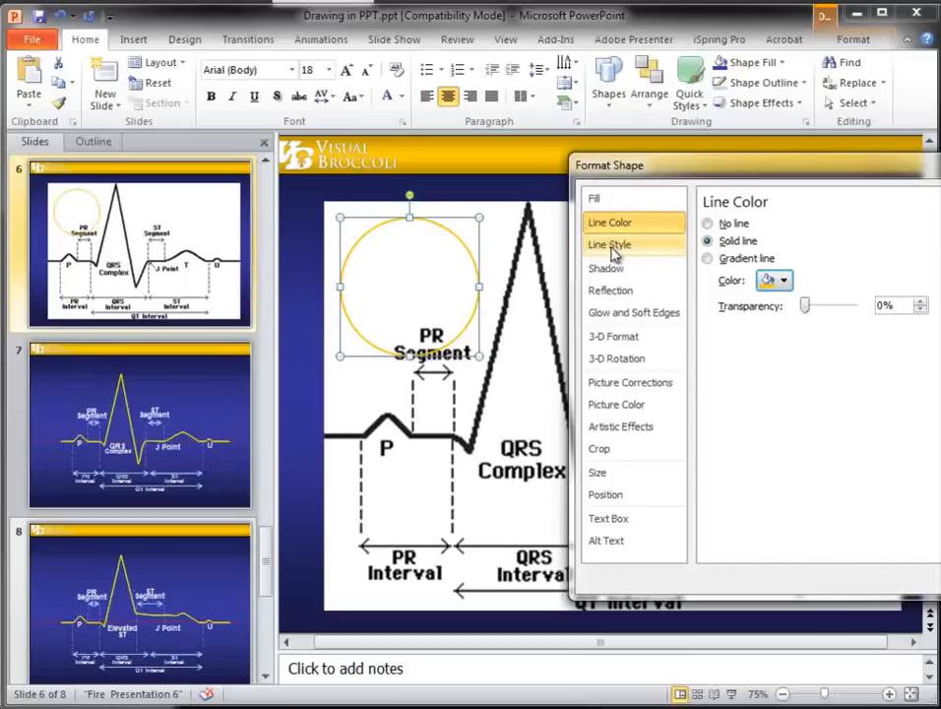
left_click(609, 244)
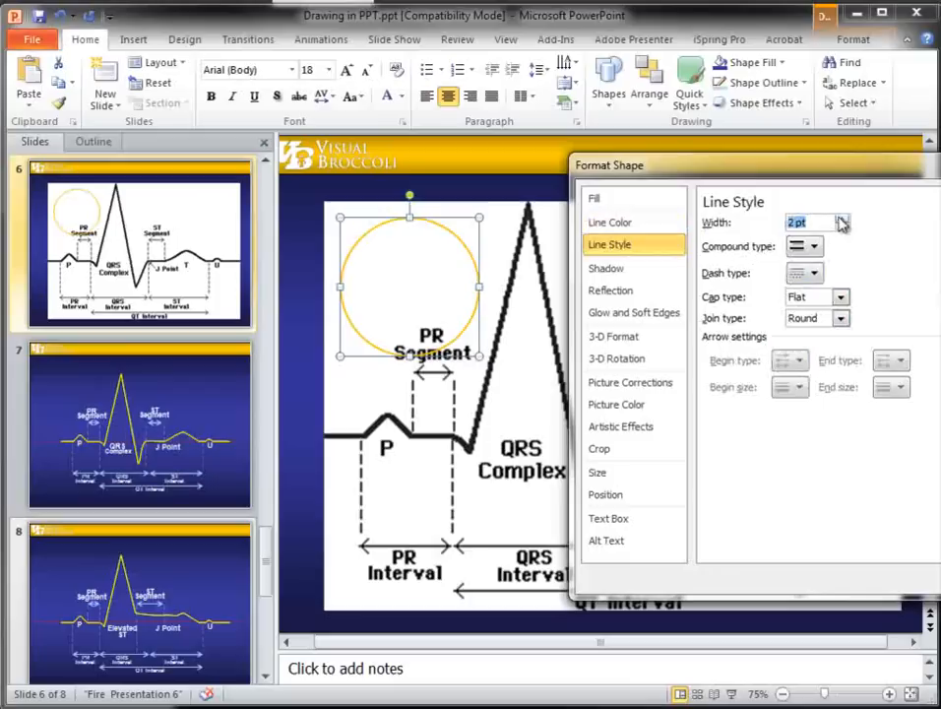
left_click(841, 218)
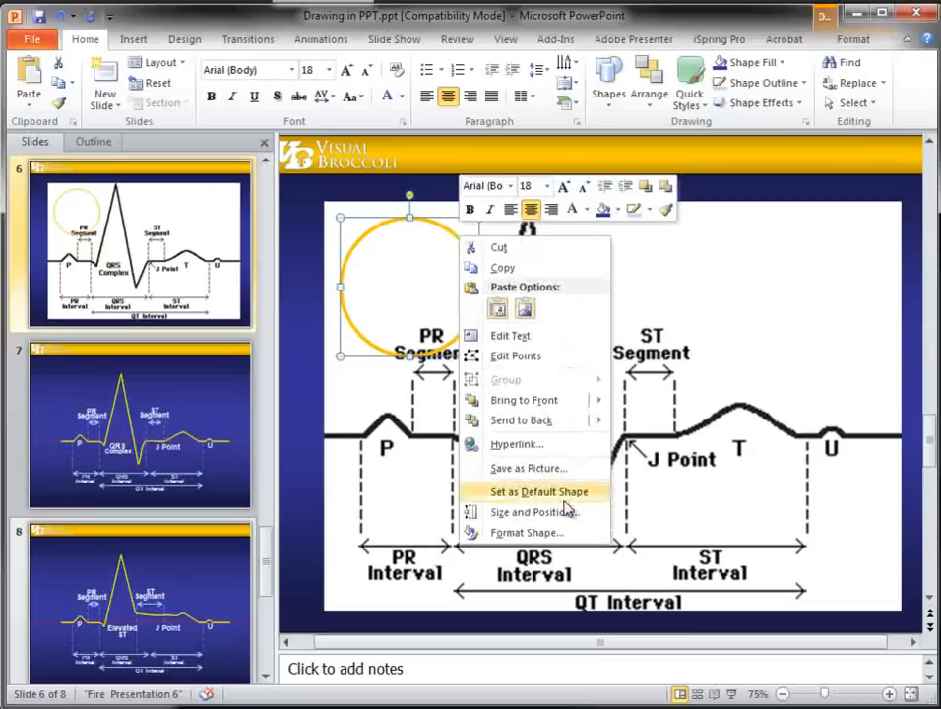
mouse_move(526, 492)
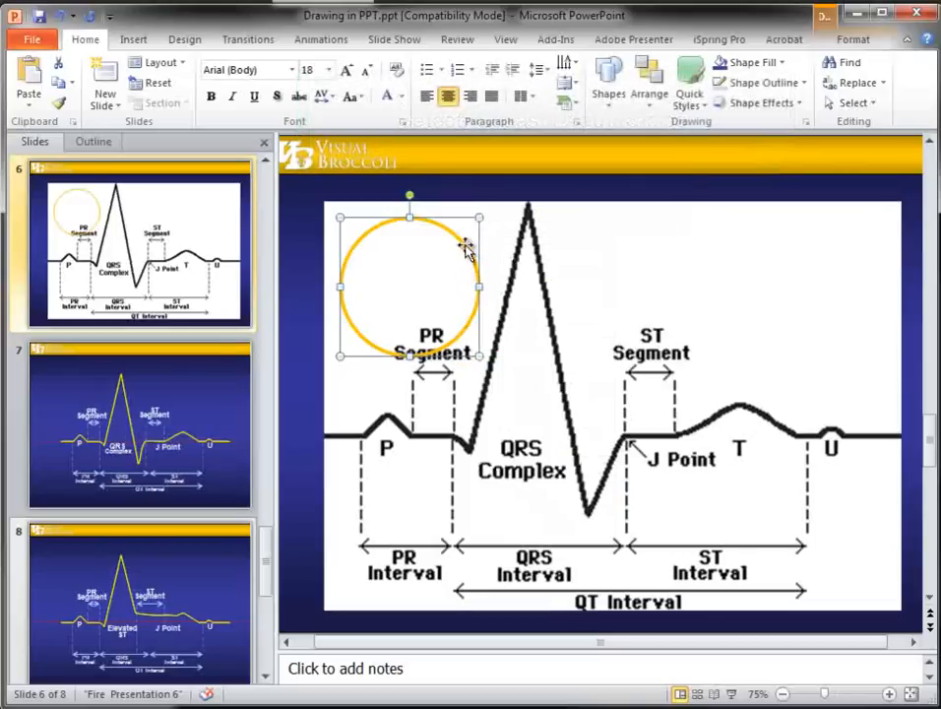
Step: Select the yellow-outlined sample circle and delete it
left_click(608, 82)
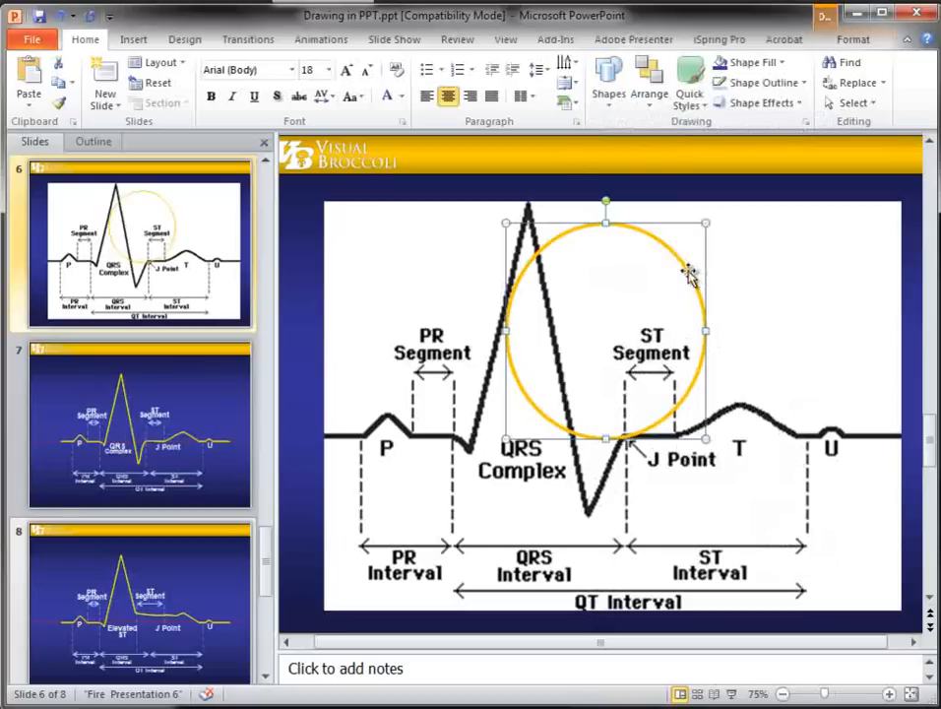
key("Delete")
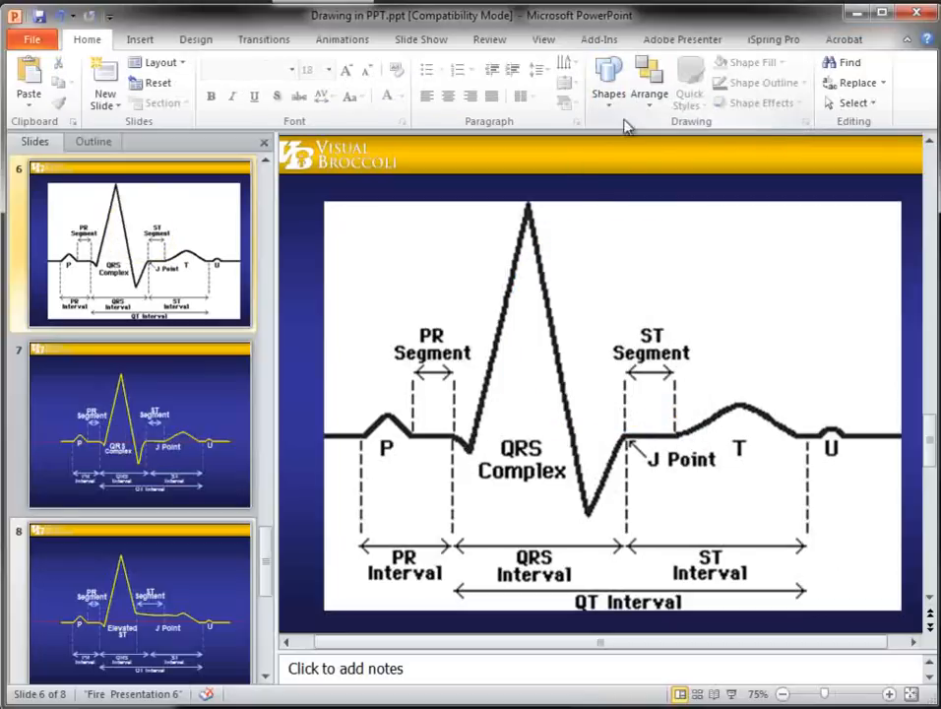
Step: Freeform-trace the QRS peak, J point, ST segment and T wave to the right end
left_click(609, 84)
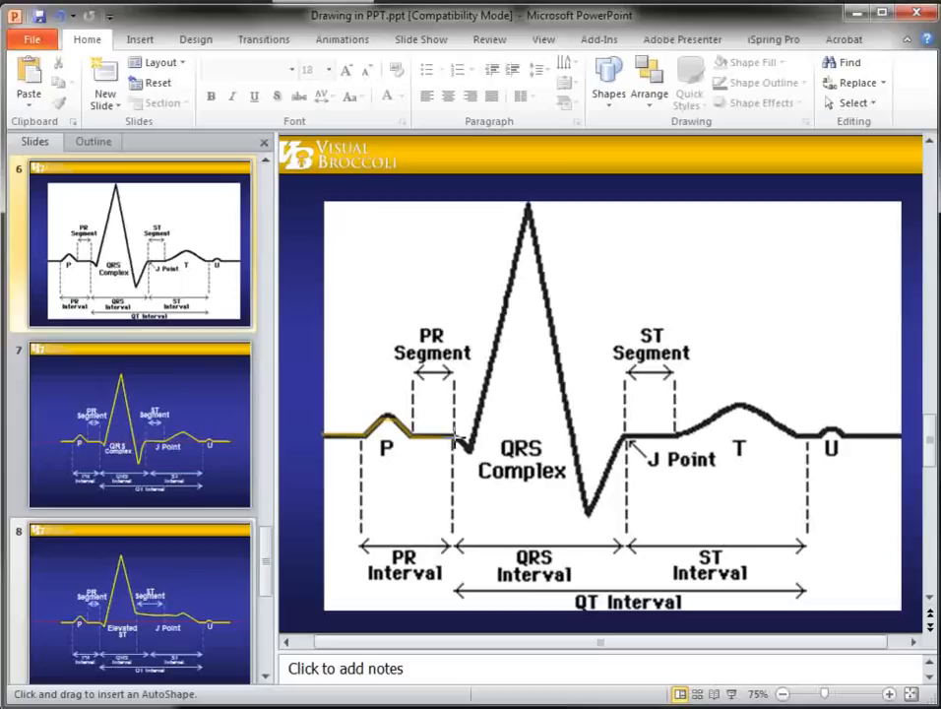
left_click_drag(461, 445, 512, 182)
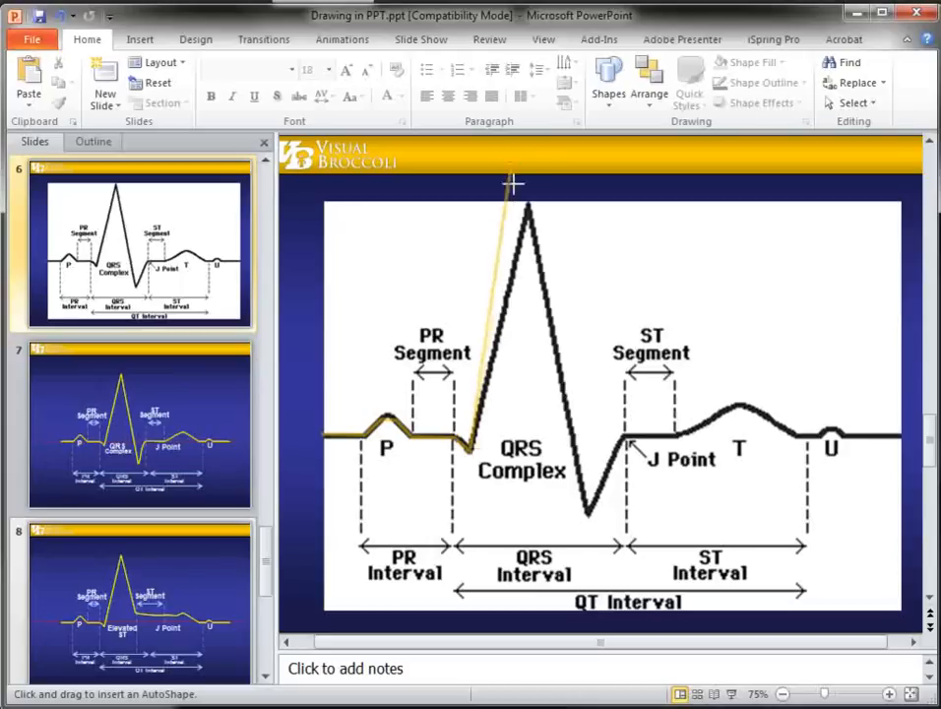
left_click_drag(512, 183, 579, 482)
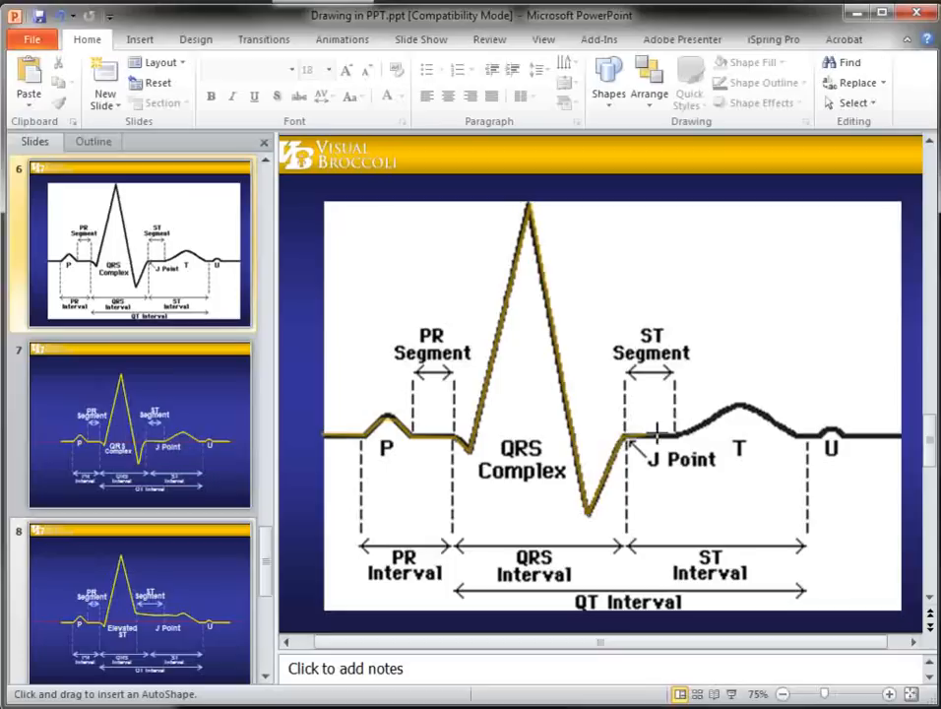
left_click_drag(630, 441, 733, 411)
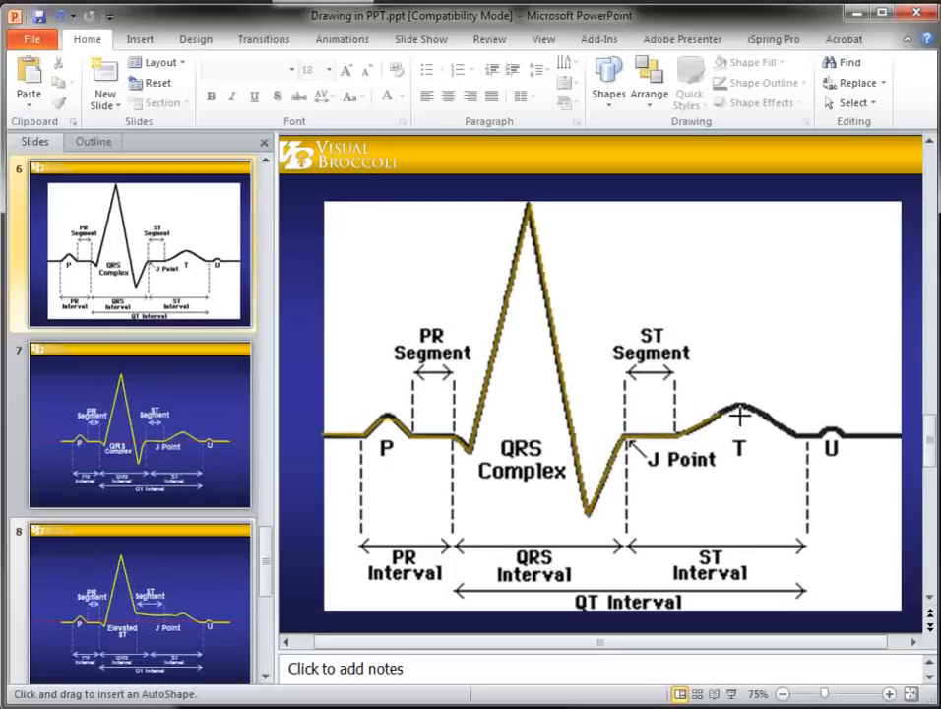
mouse_move(763, 413)
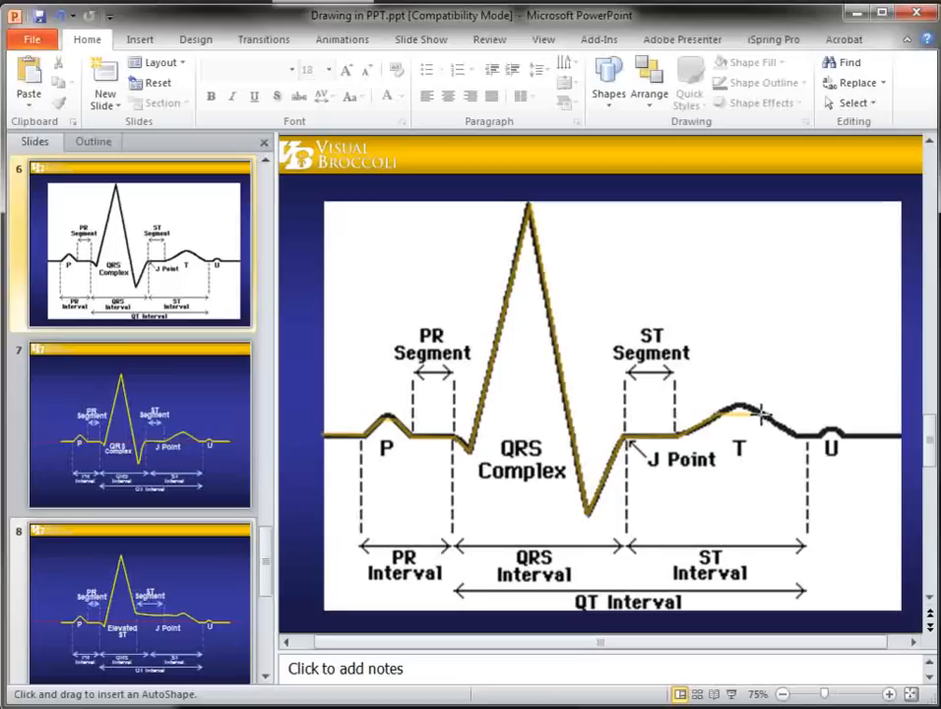
left_click_drag(763, 414, 807, 438)
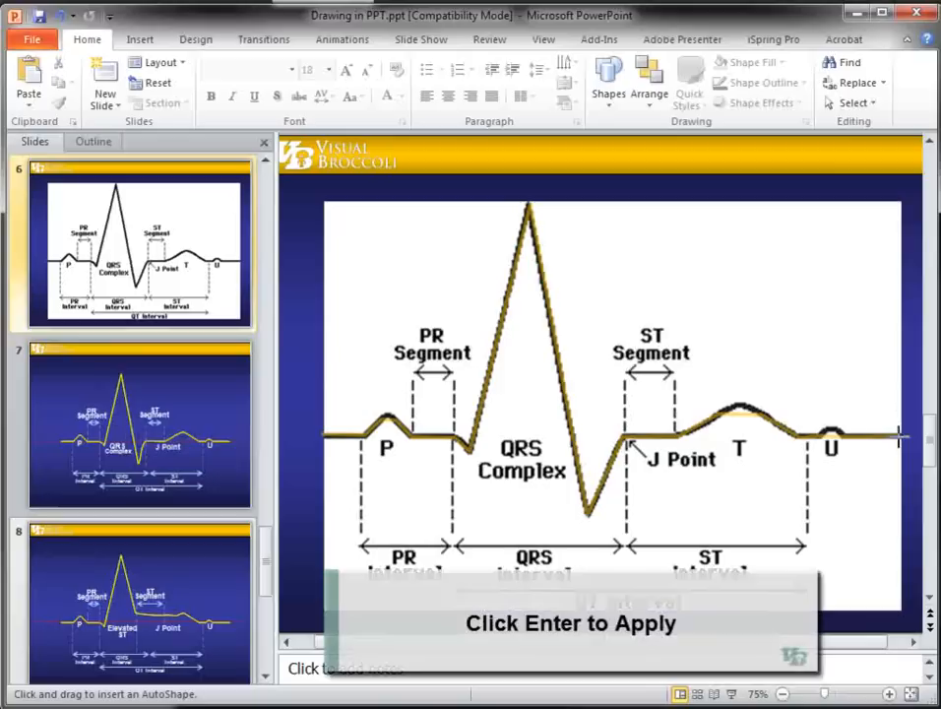
left_click(610, 433)
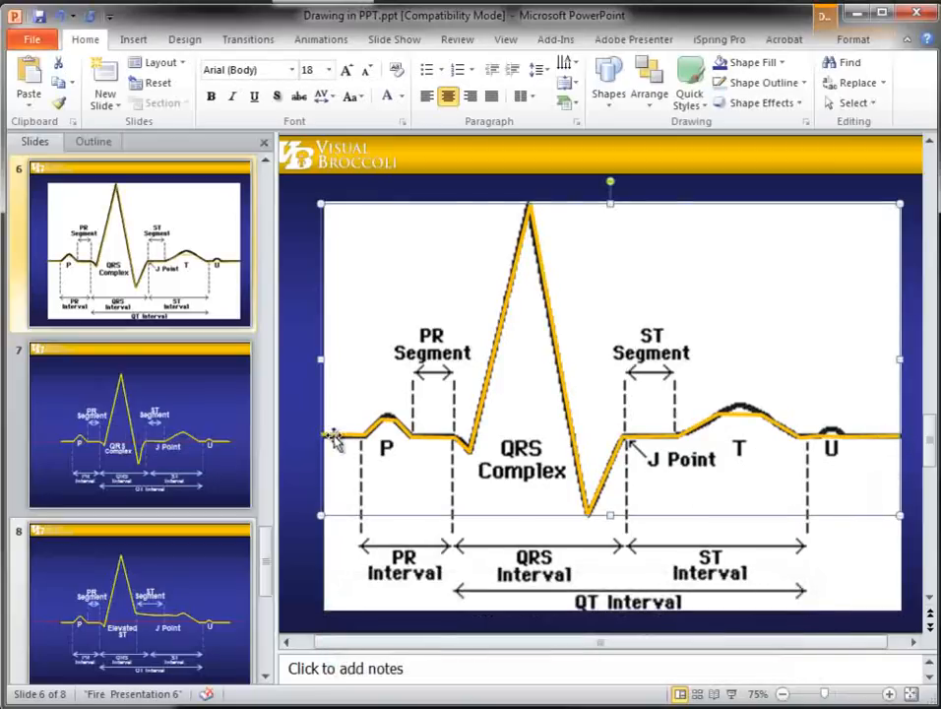
Step: Edit the traced line's points, adjusting them to follow the T wave closely
right_click(334, 438)
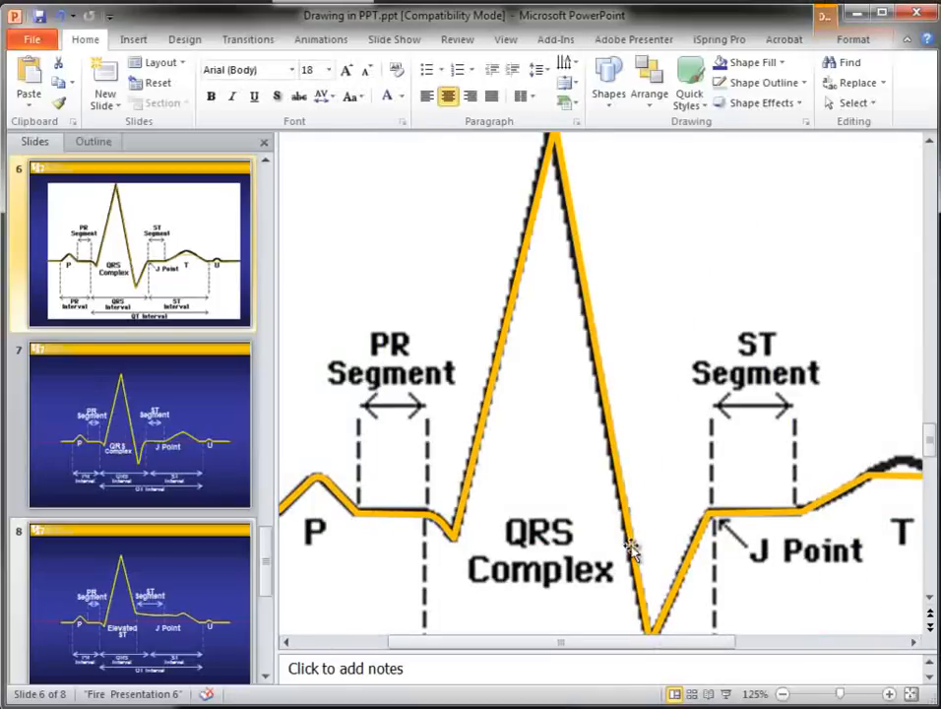
right_click(630, 549)
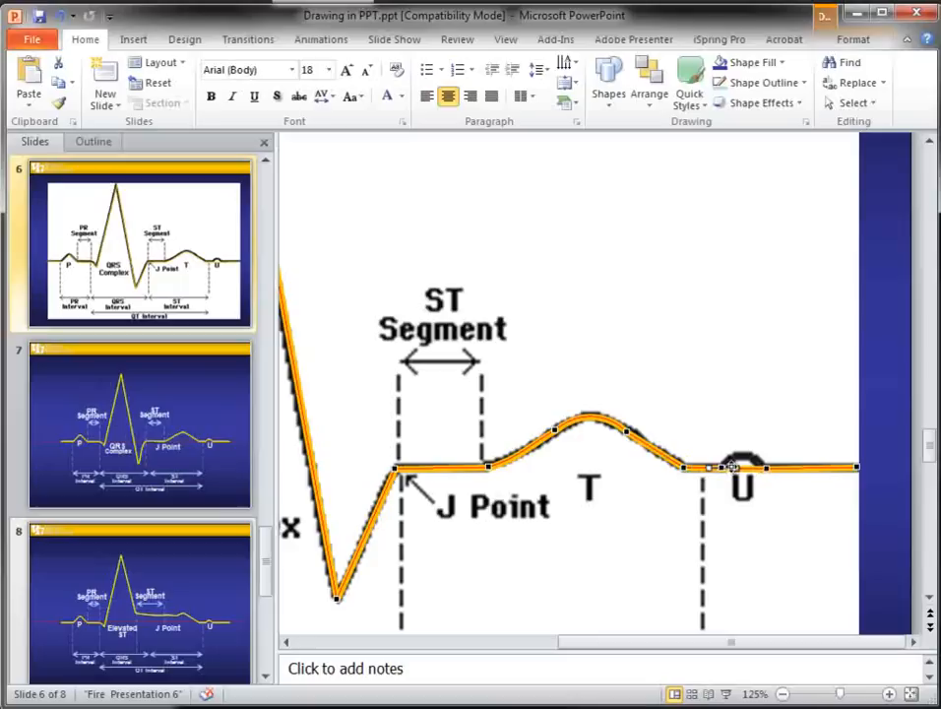
mouse_move(745, 440)
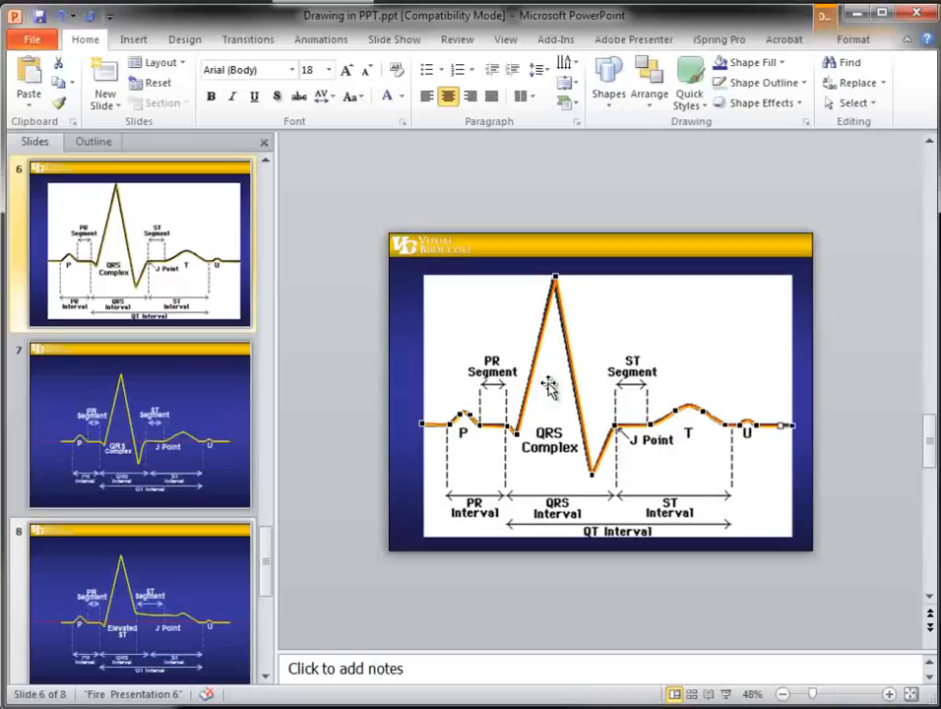
Step: Select the ECG image to inspect the trace, then switch to slide 7
left_click(551, 384)
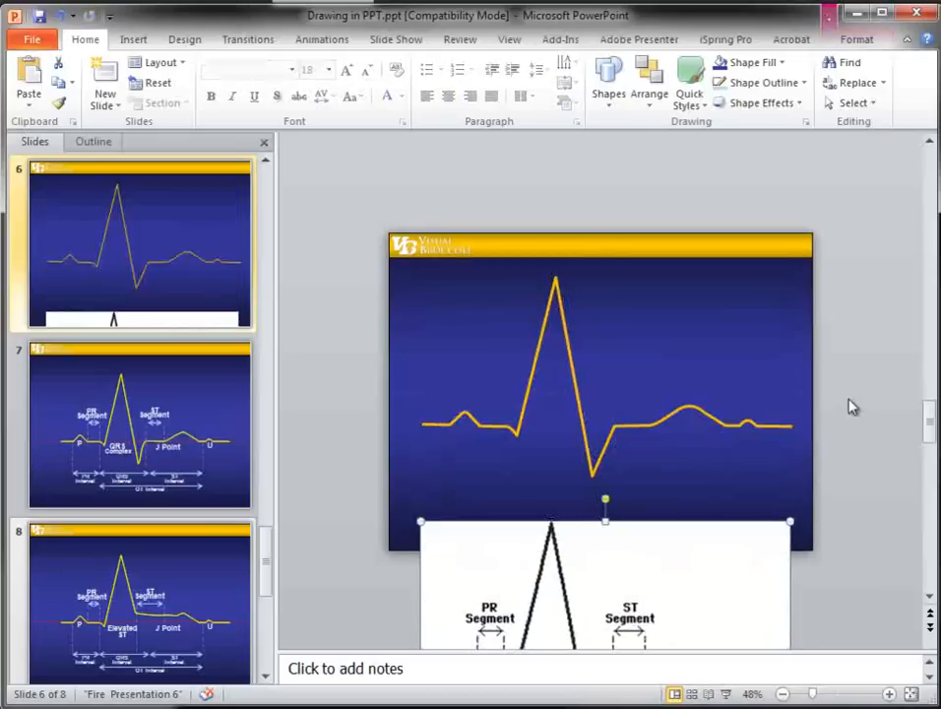
mouse_move(713, 569)
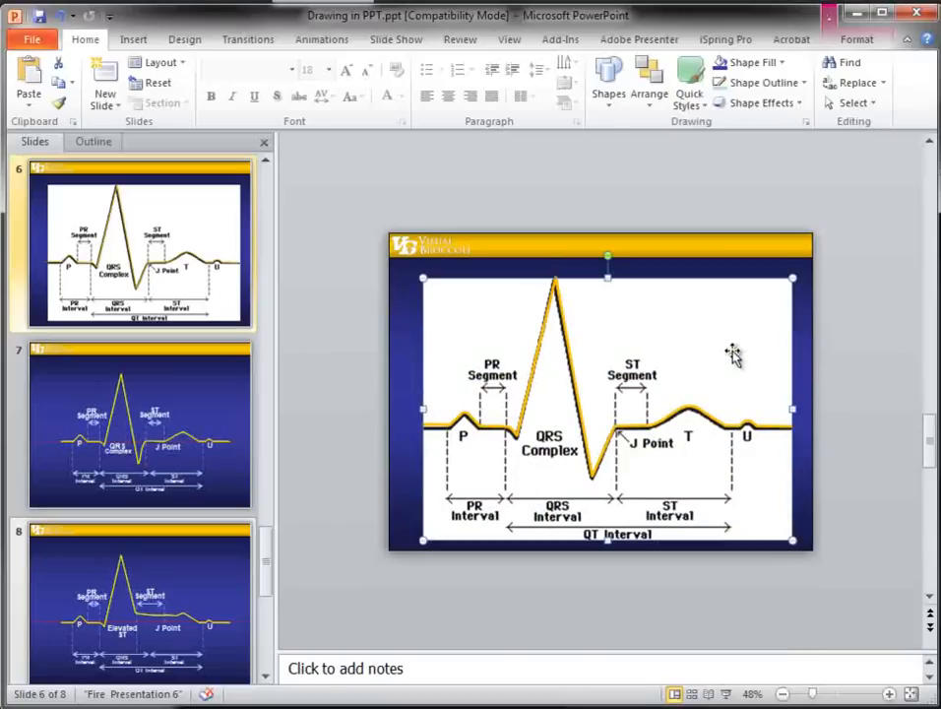
left_click(137, 423)
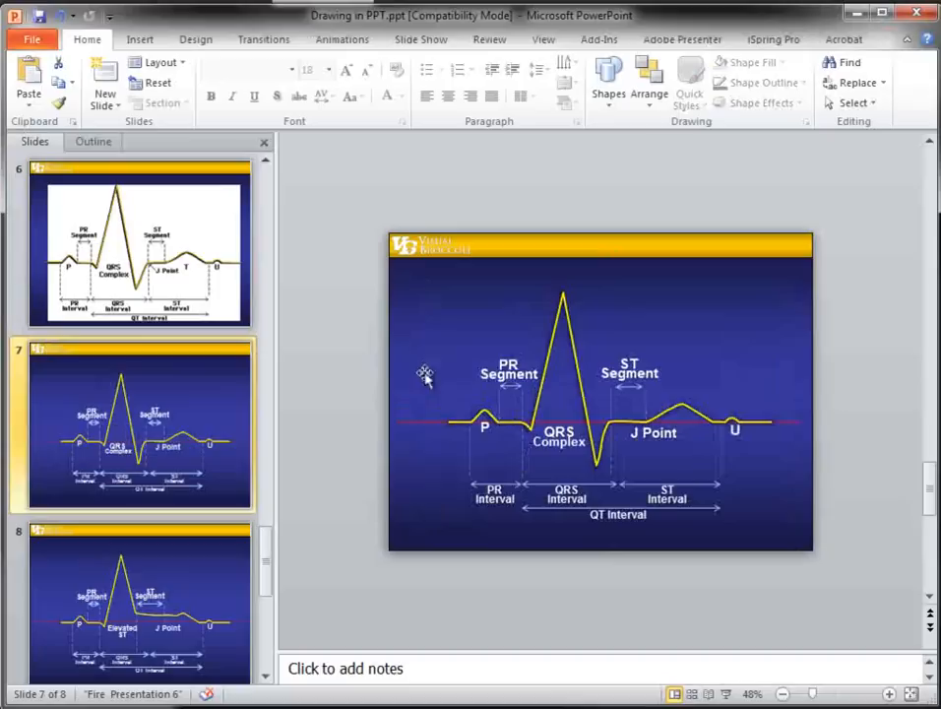
mouse_move(428, 478)
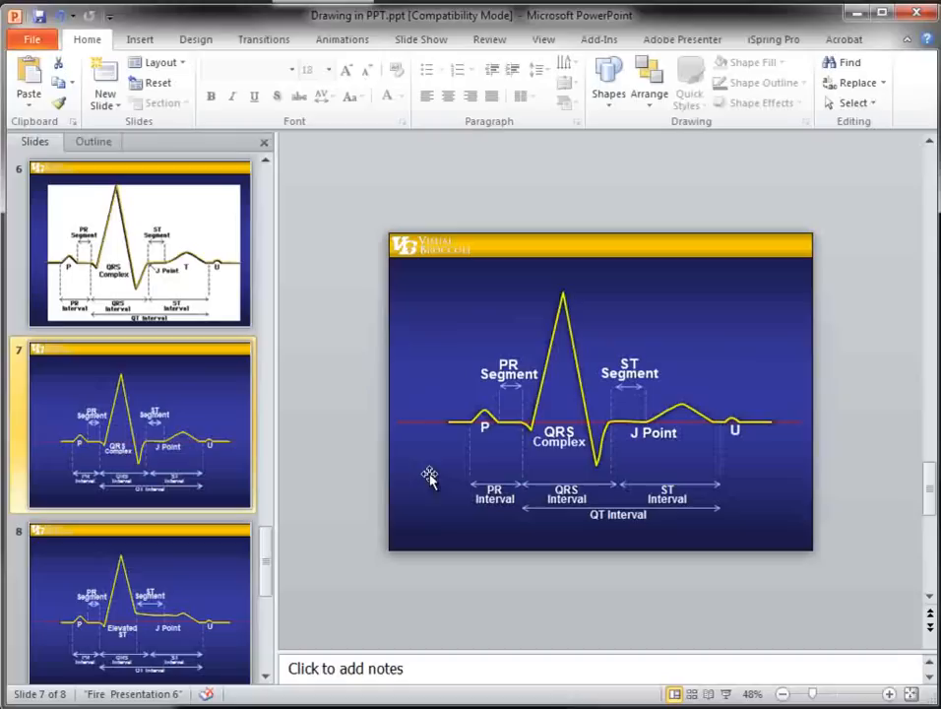
mouse_move(384, 418)
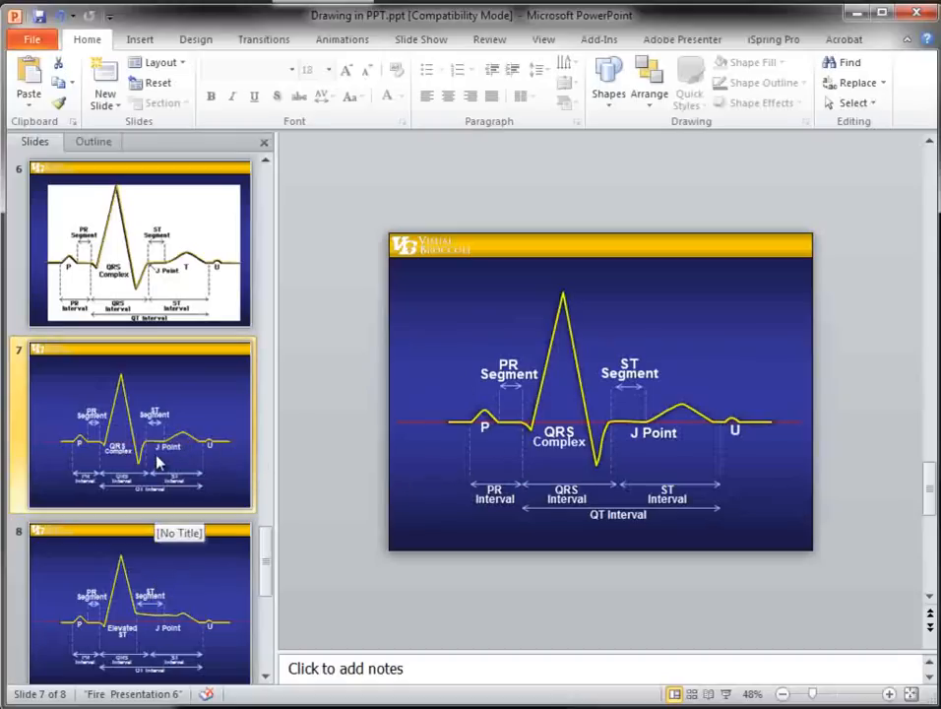
Step: Flip between slides 8 and 7, finishing on the Elevated ST slide 8
left_click(137, 600)
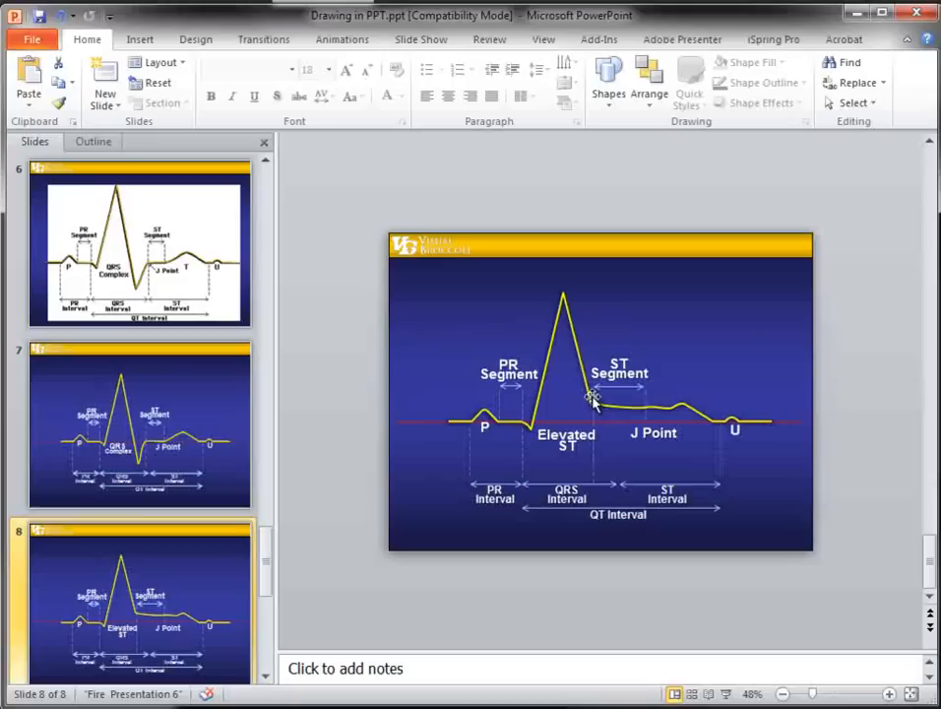
left_click(140, 423)
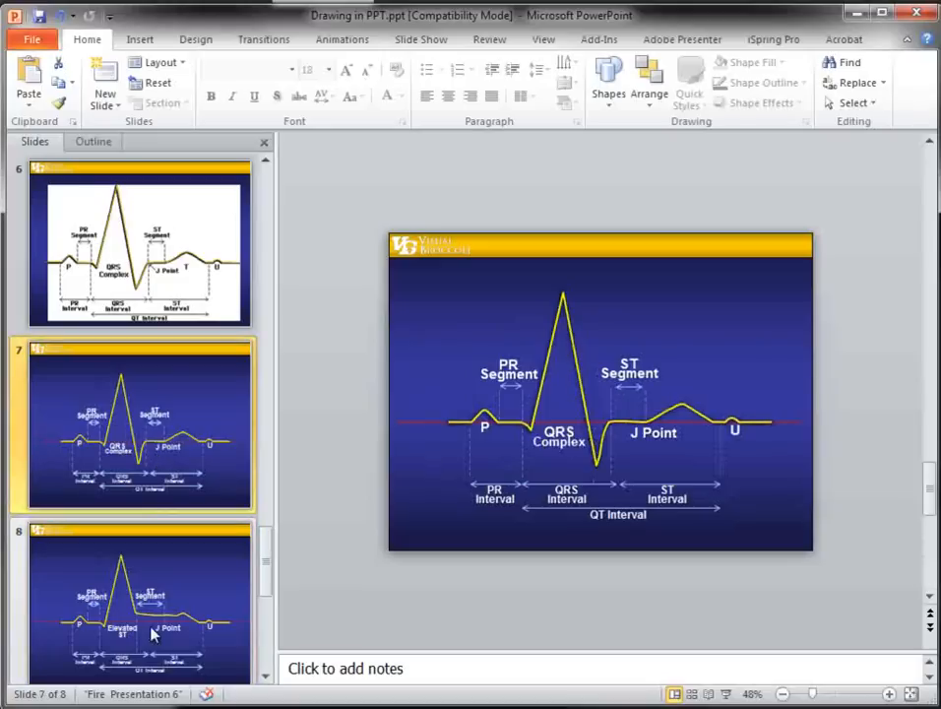
left_click(138, 600)
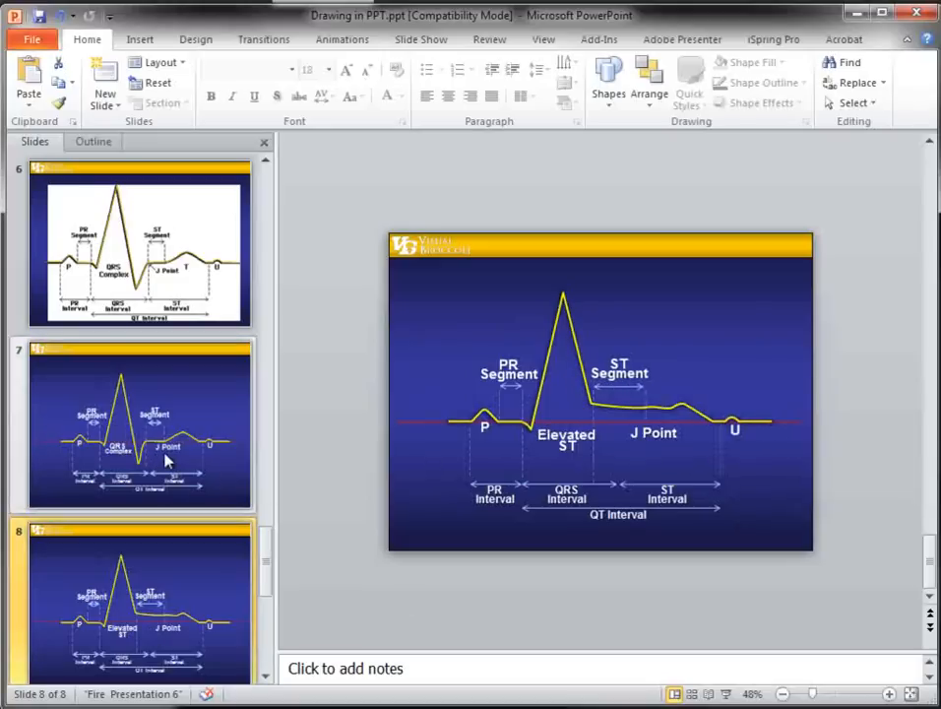
mouse_move(167, 460)
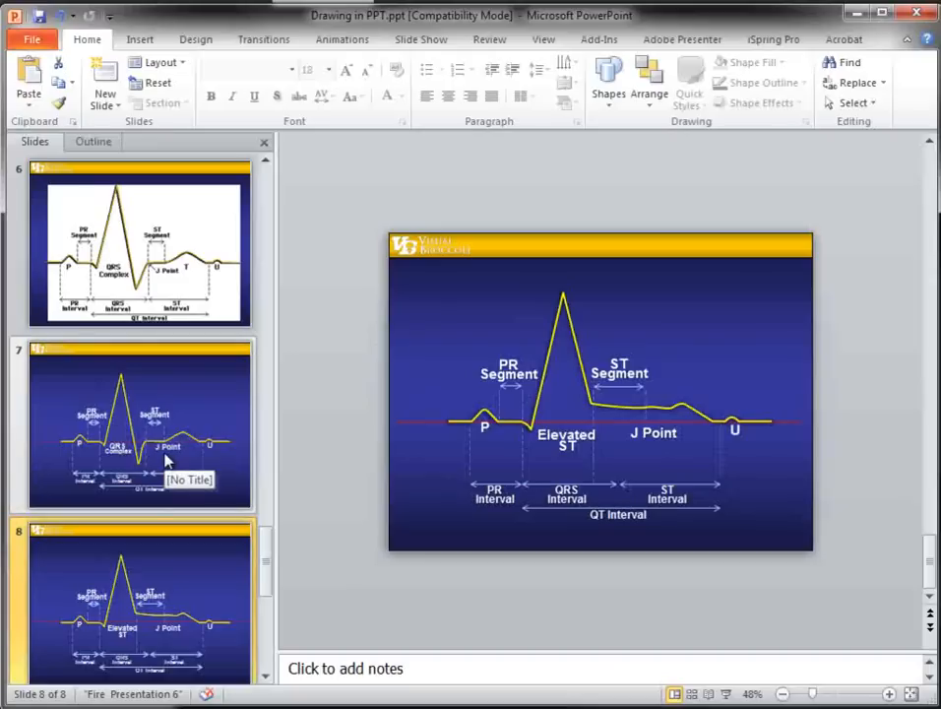